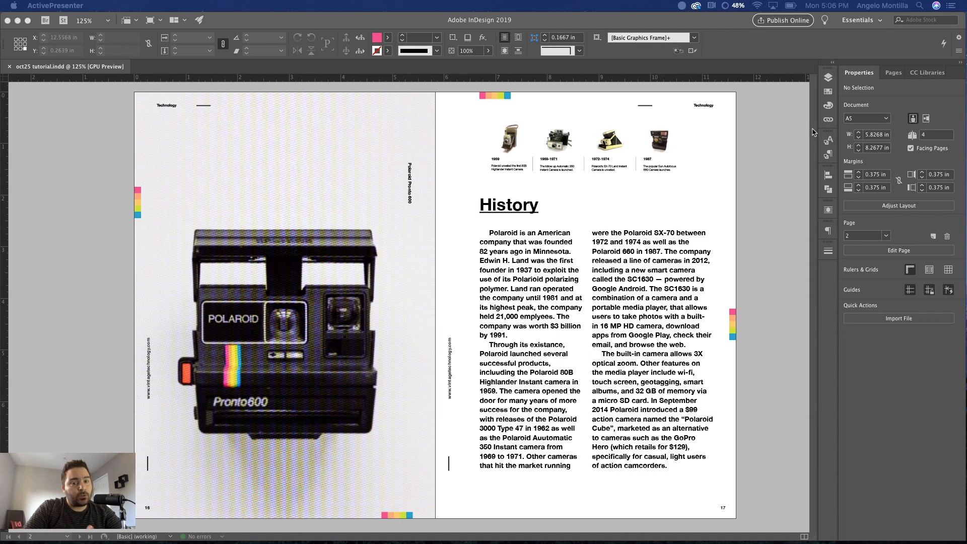
pyautogui.moveTo(788, 141)
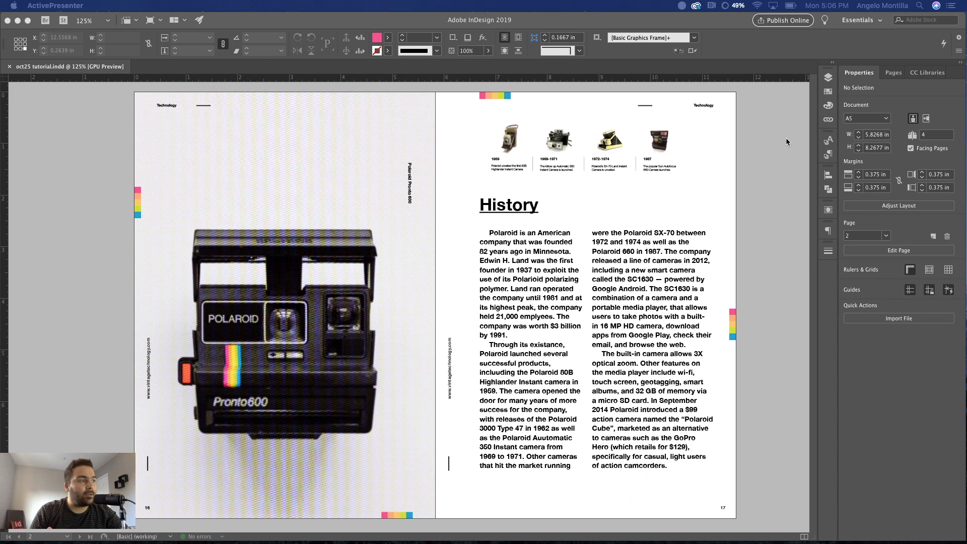
pyautogui.moveTo(737, 114)
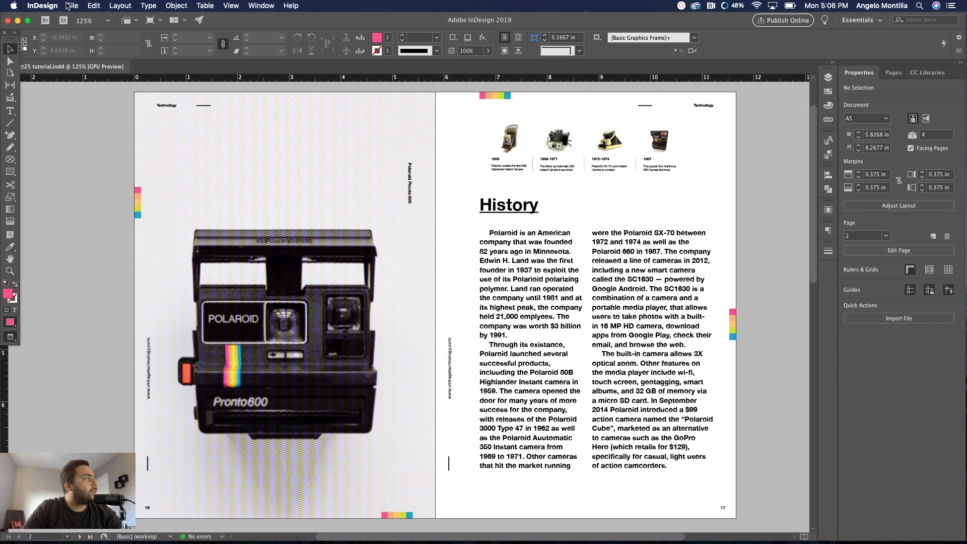
# Step: Export the document as Adobe PDF (Print) named oct27tutorial and save it
pyautogui.click(73, 5)
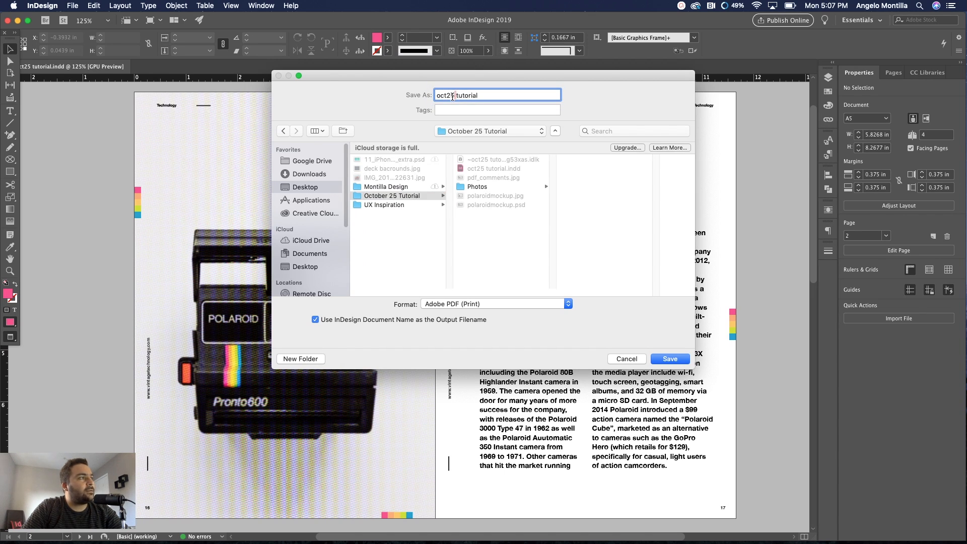
pyautogui.write('oct27tutorial')
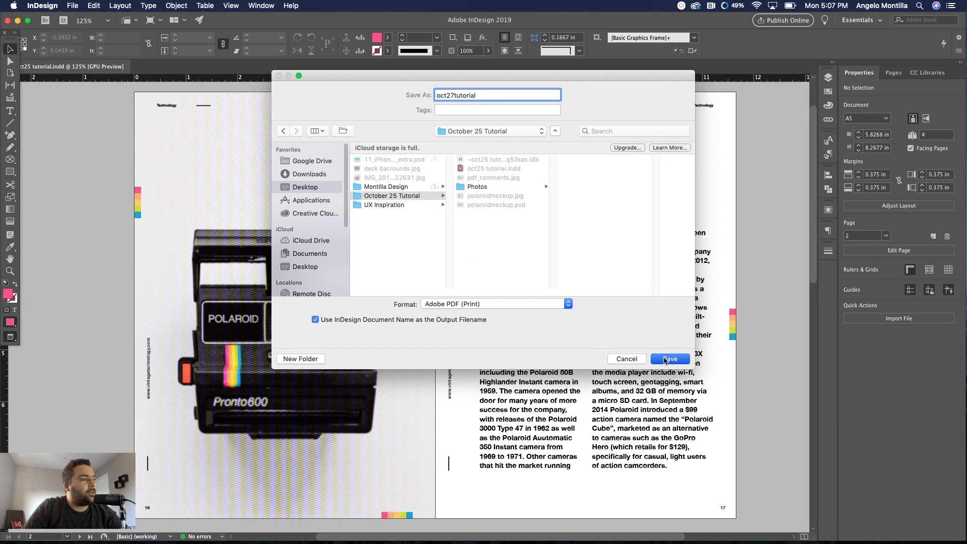
pyautogui.click(669, 359)
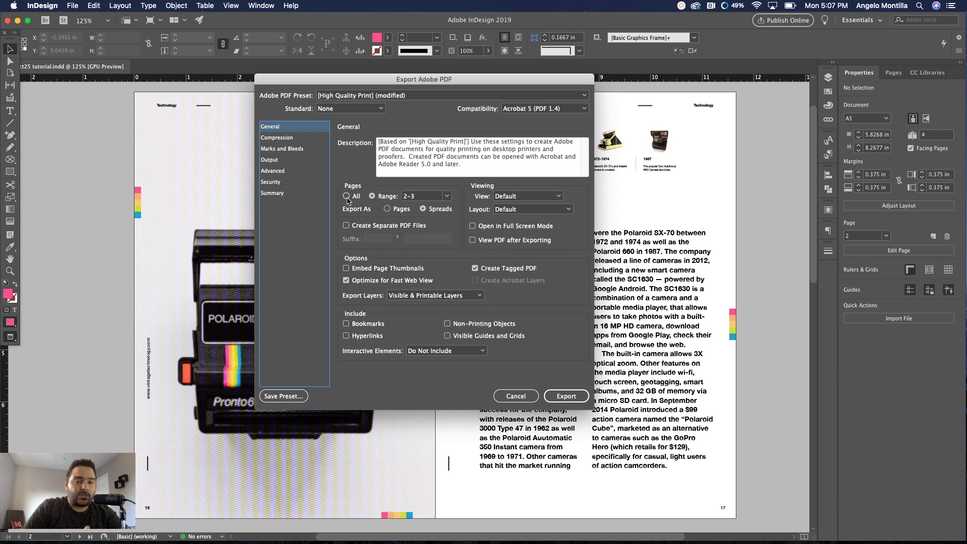
# Step: Export pages 2–3 as spreads with the High Quality Print preset to oct27tutorial.pdf
pyautogui.click(371, 195)
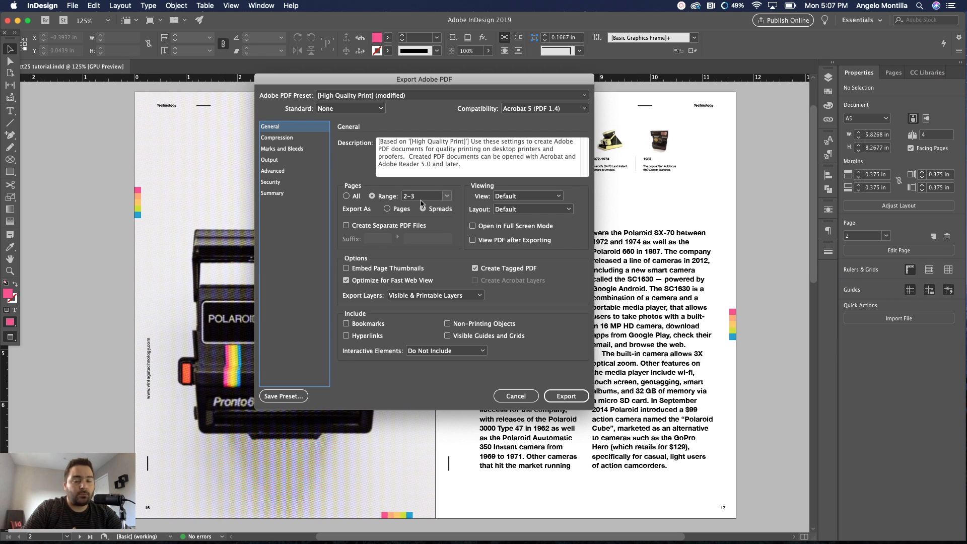
pyautogui.click(422, 208)
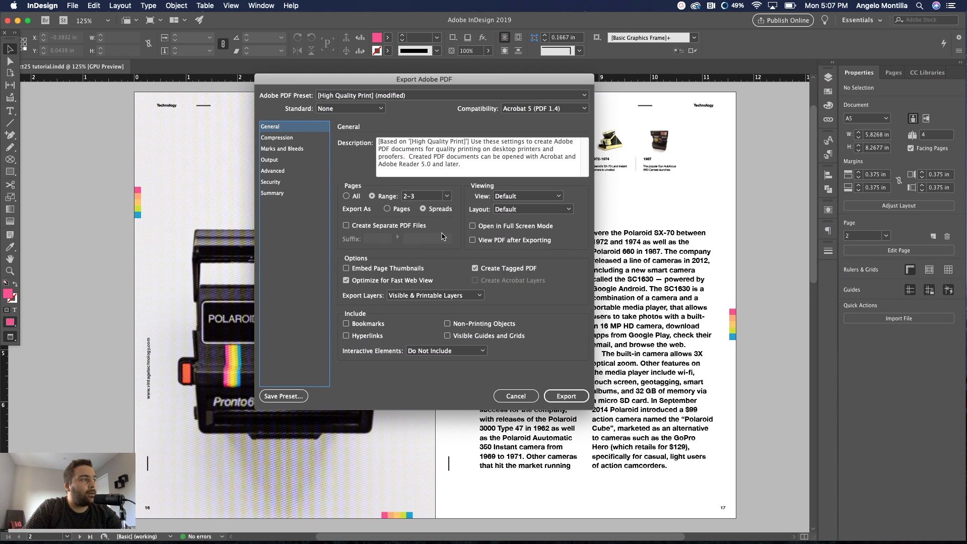
pyautogui.moveTo(354, 216)
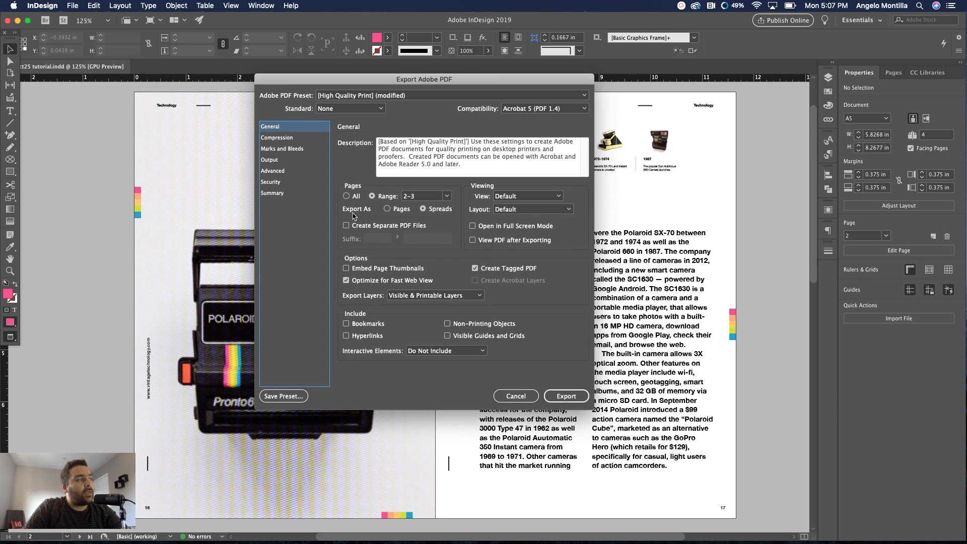
pyautogui.click(423, 208)
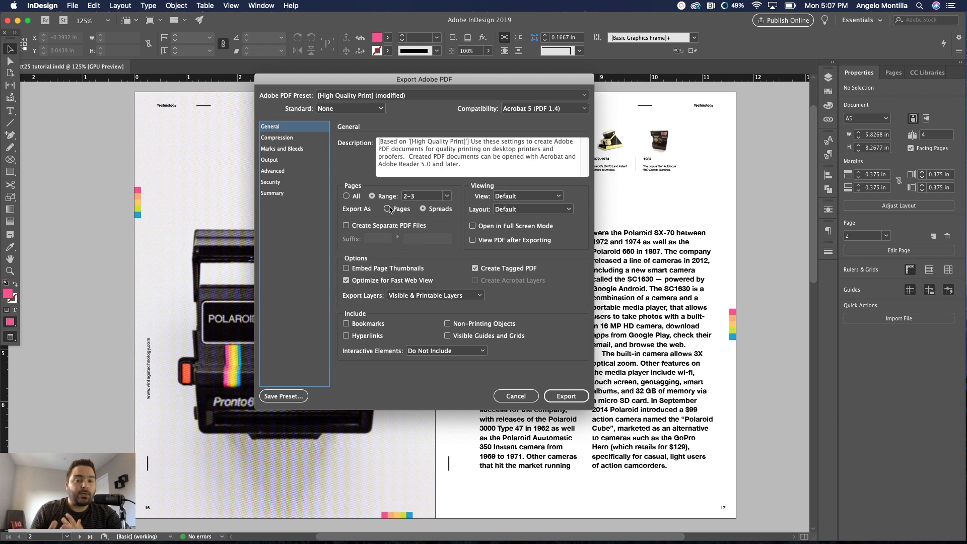
pyautogui.click(423, 208)
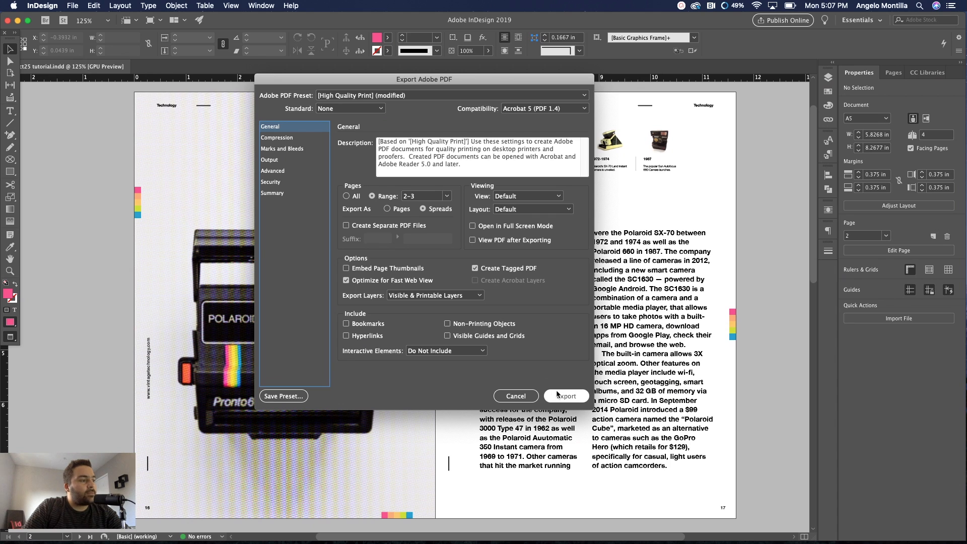
pyautogui.click(566, 396)
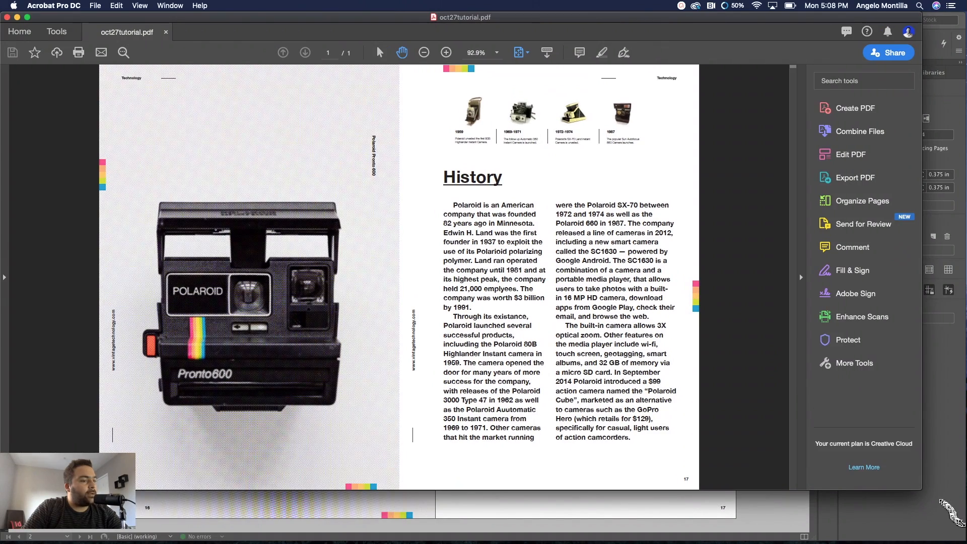
# Step: View the exported History spread in Acrobat and bring up the Comment tools
pyautogui.click(448, 53)
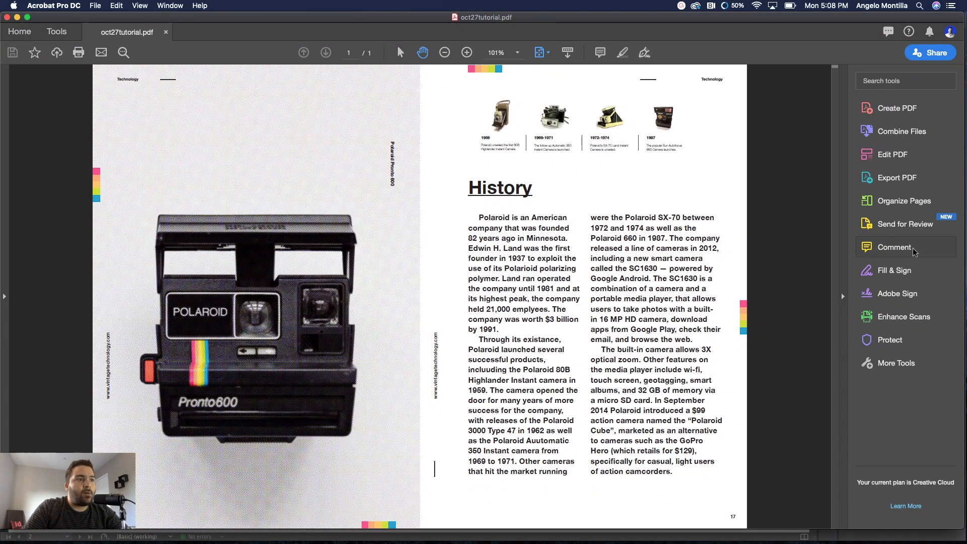
pyautogui.moveTo(669, 311)
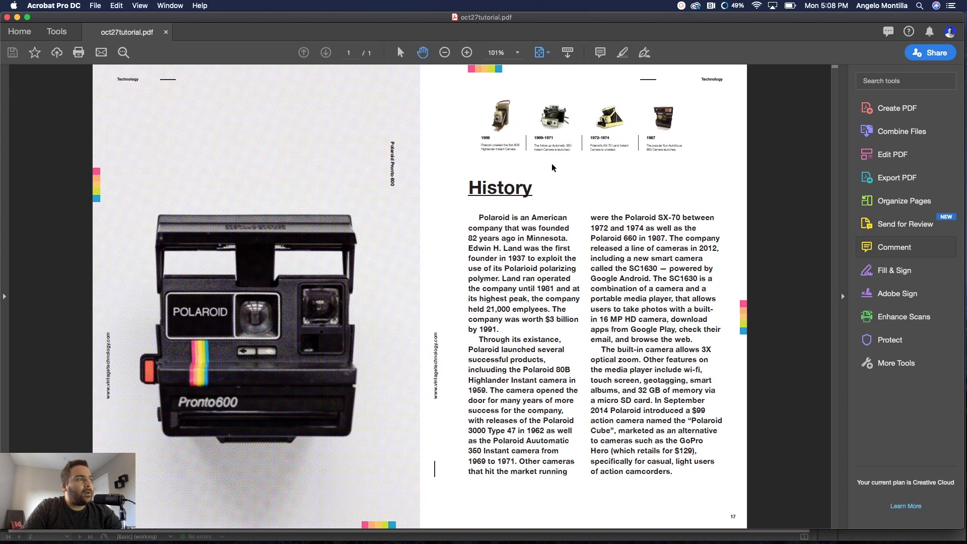
pyautogui.click(906, 247)
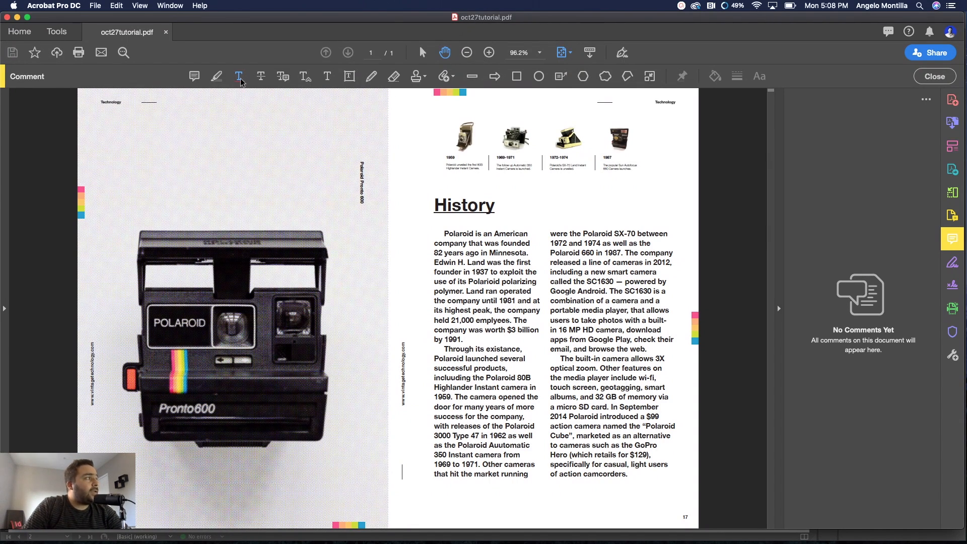
pyautogui.moveTo(261, 77)
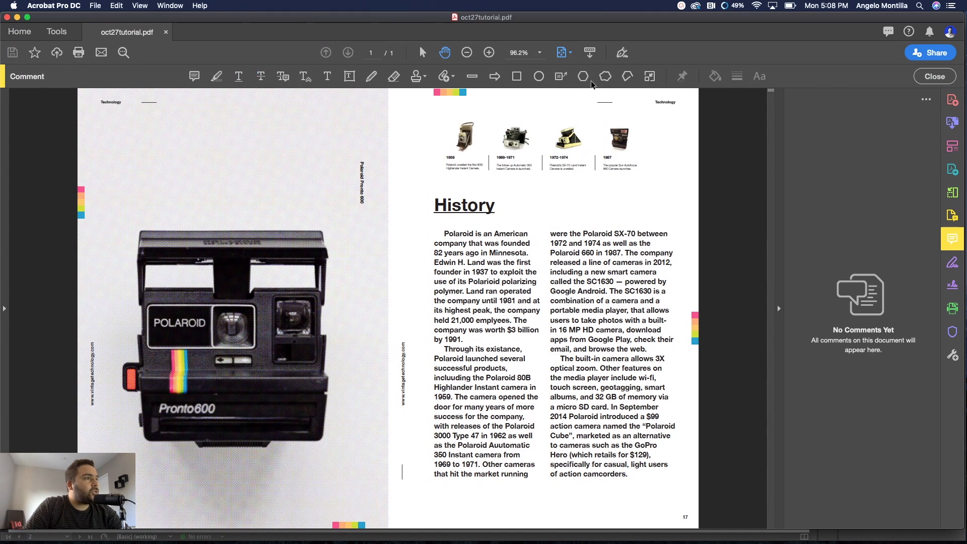
pyautogui.moveTo(507, 79)
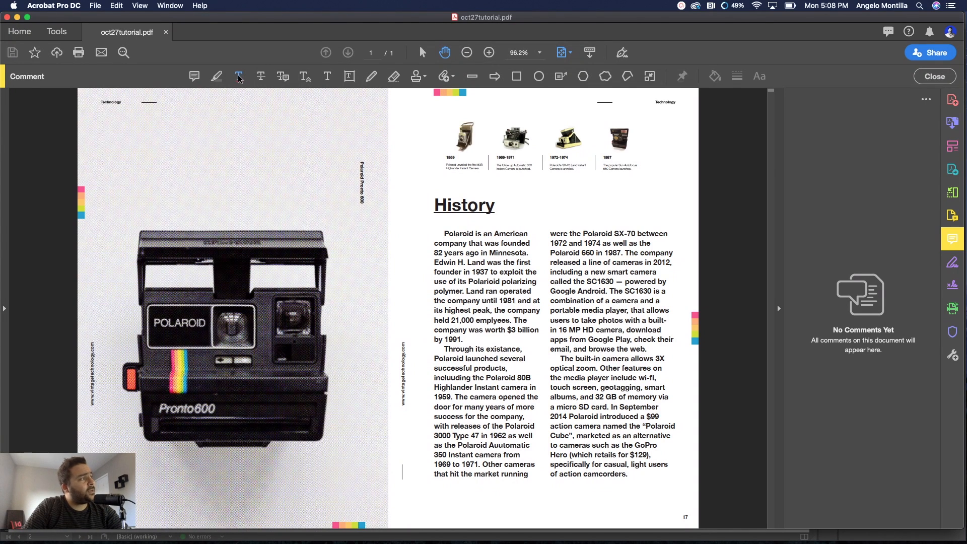
# Step: Choose the Underline Text markup tool for the History body text
pyautogui.click(238, 76)
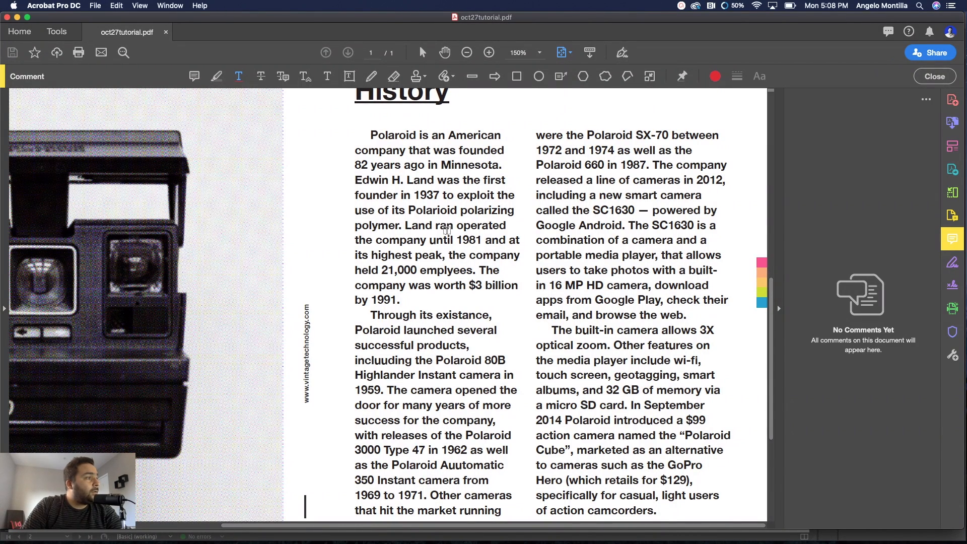
# Step: Underline the year 1981 and colour the markup red
pyautogui.doubleClick(467, 240)
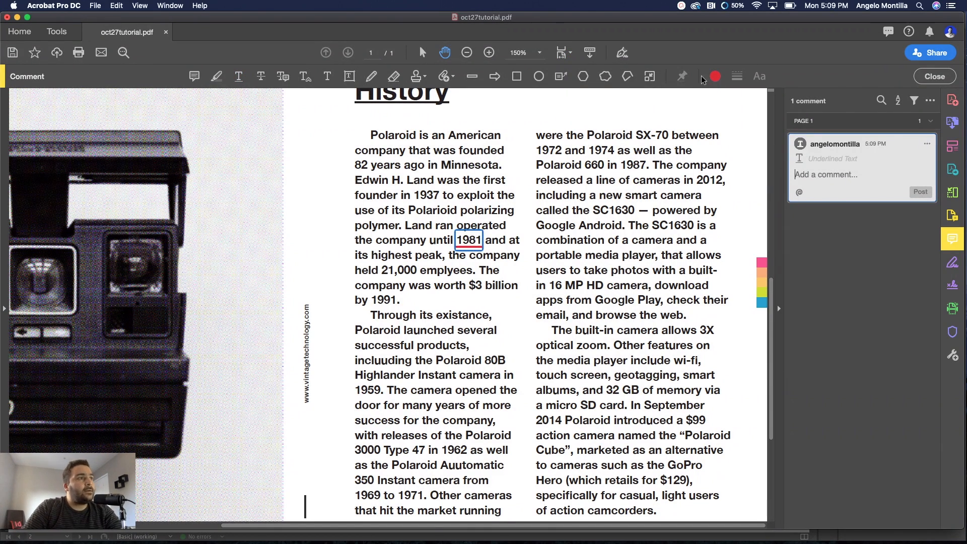
pyautogui.click(715, 77)
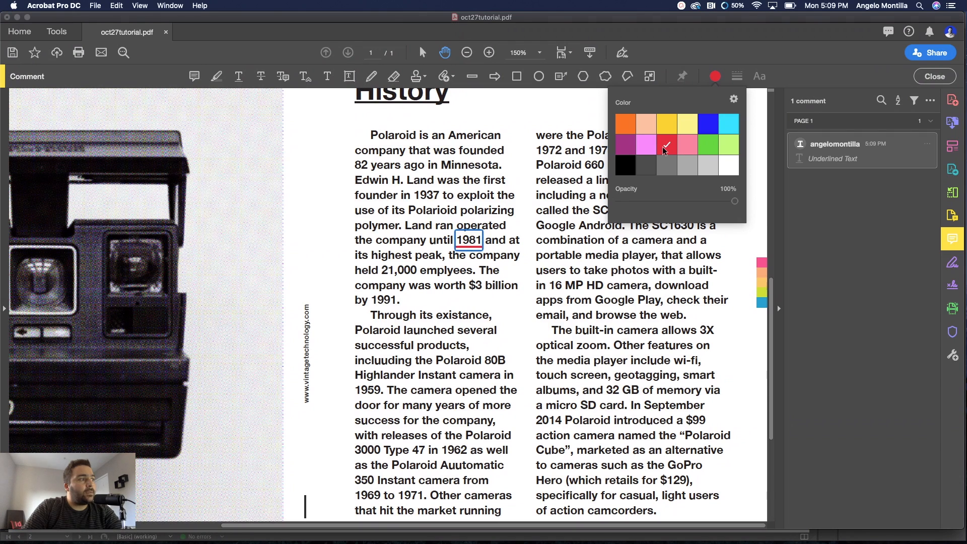
pyautogui.click(667, 144)
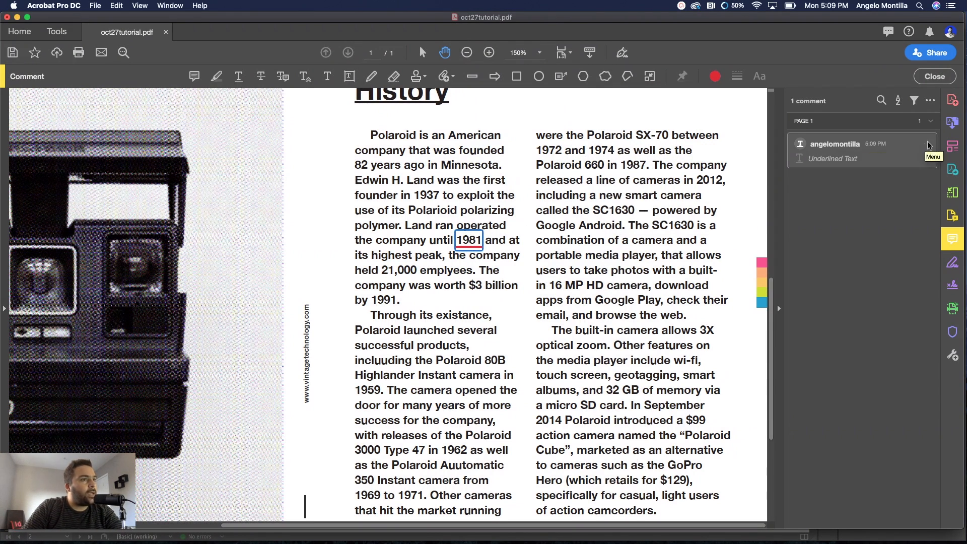
# Step: Post the note "It's actually 1982 :)" on the 1981 underline
pyautogui.click(850, 159)
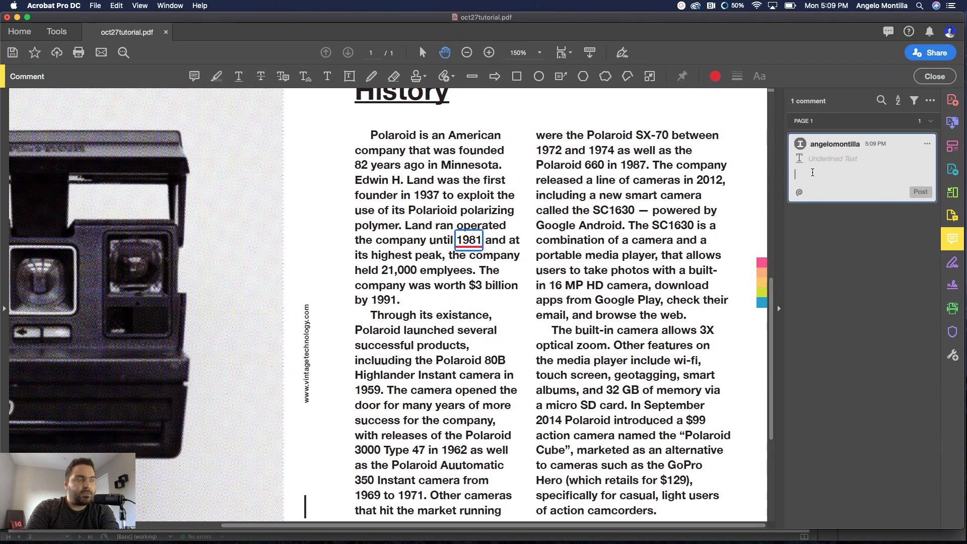
pyautogui.write('It')
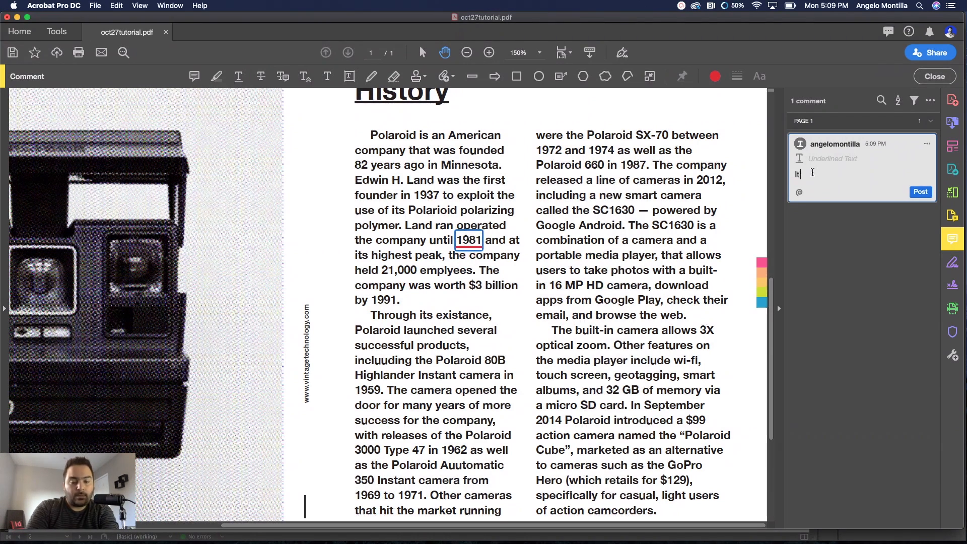
pyautogui.write("It's actually")
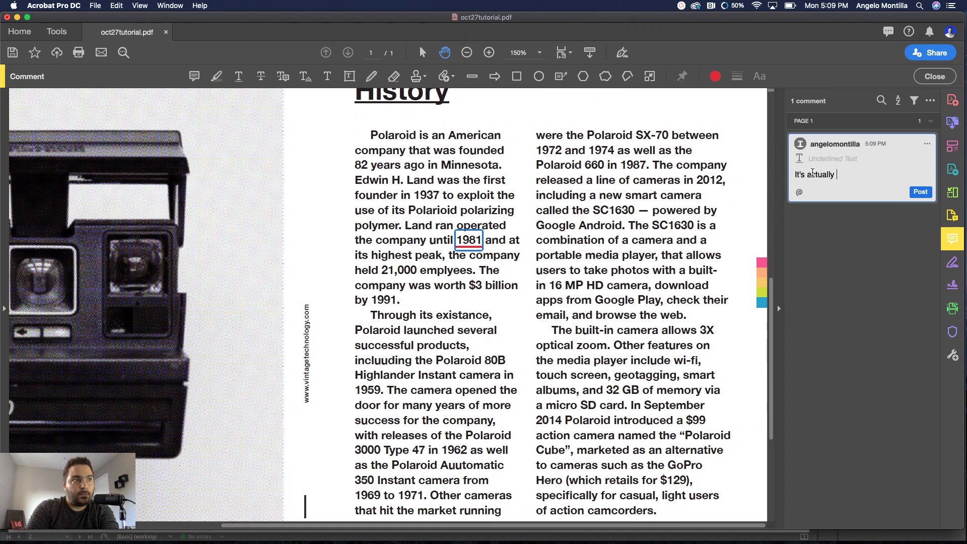
pyautogui.write('1982. Please correct.')
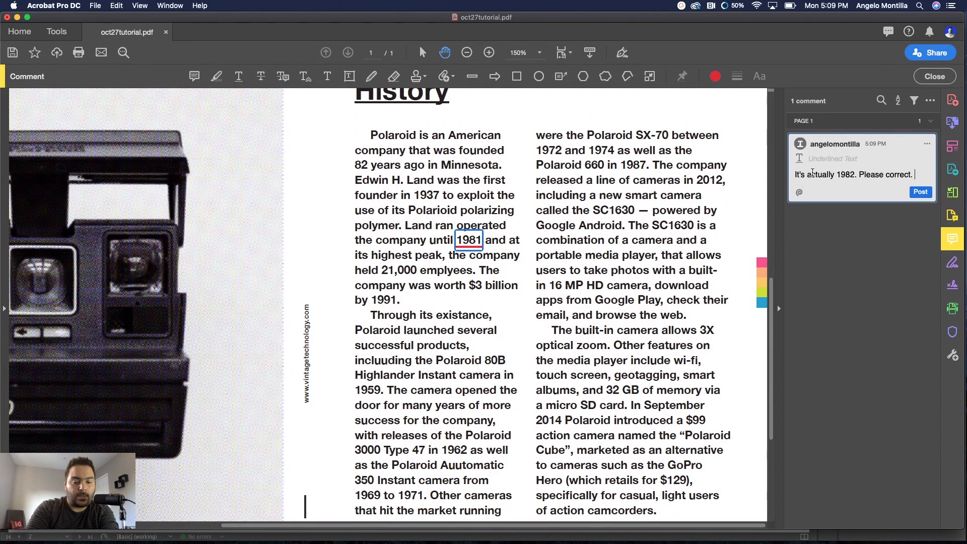
pyautogui.write(':)')
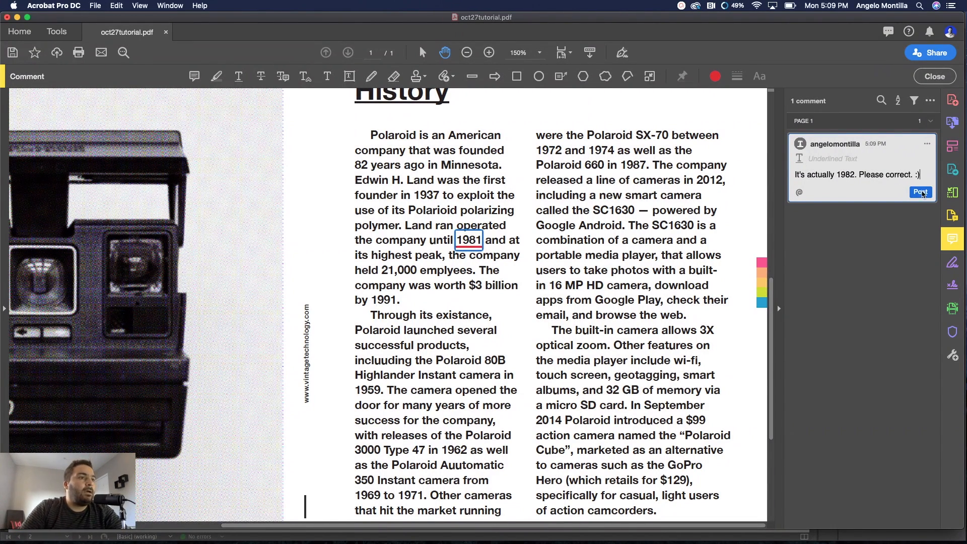
pyautogui.click(921, 191)
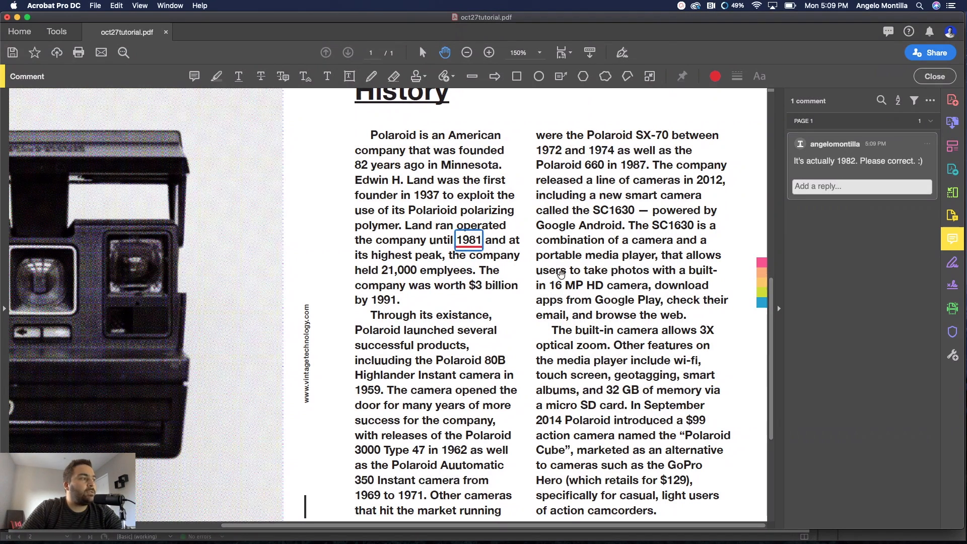
pyautogui.moveTo(765, 207)
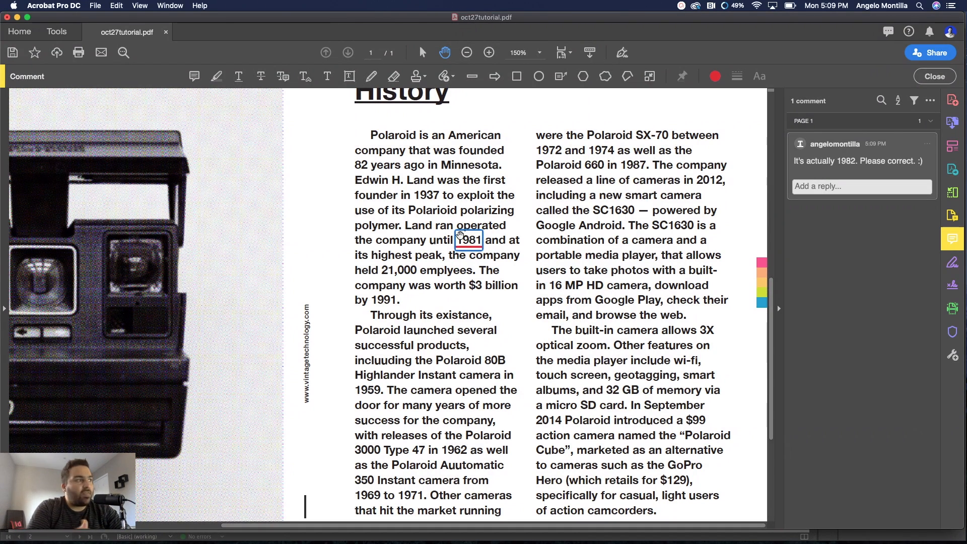
pyautogui.moveTo(315, 117)
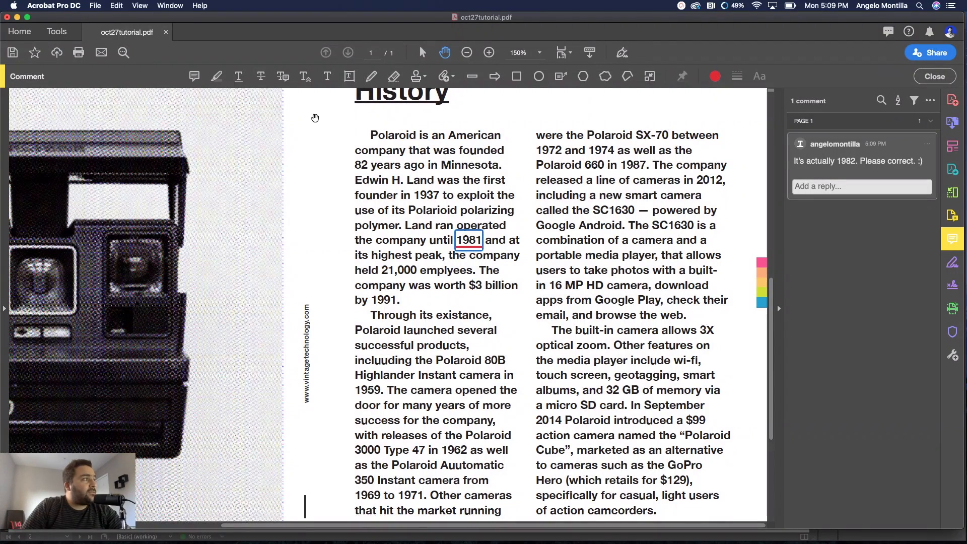
pyautogui.moveTo(261, 76)
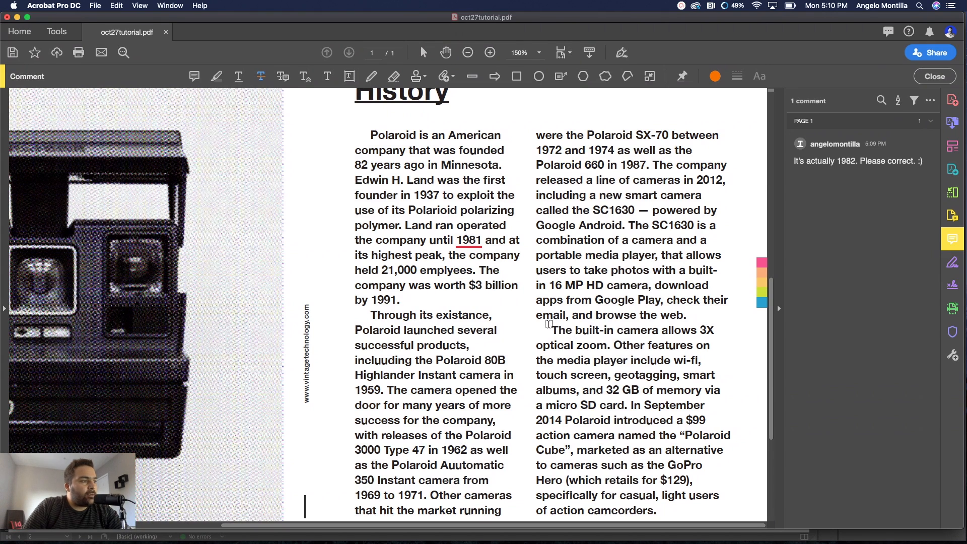
pyautogui.moveTo(624, 344)
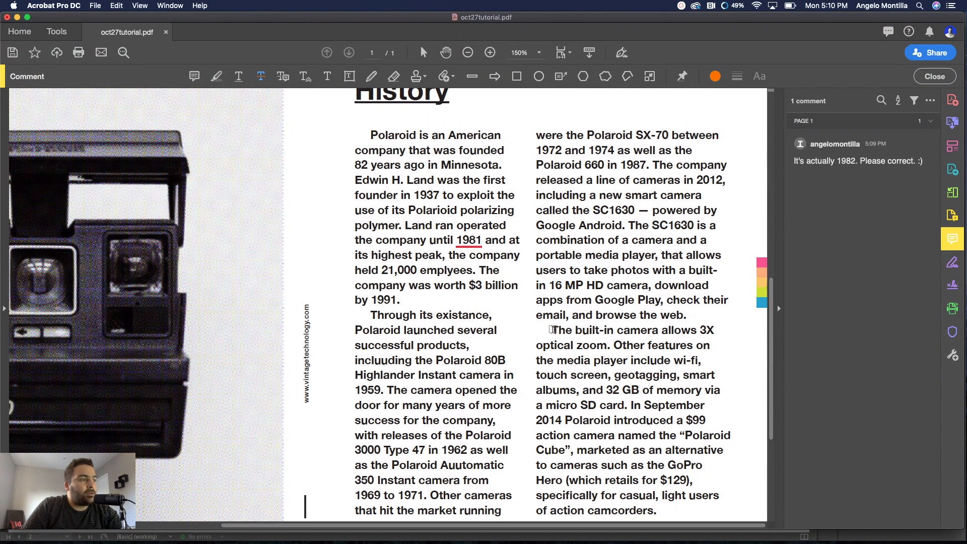
# Step: Strike through the 3X optical zoom sentence and post "Please remove this sentence. :)"
pyautogui.moveTo(551, 329); pyautogui.dragTo(608, 344)
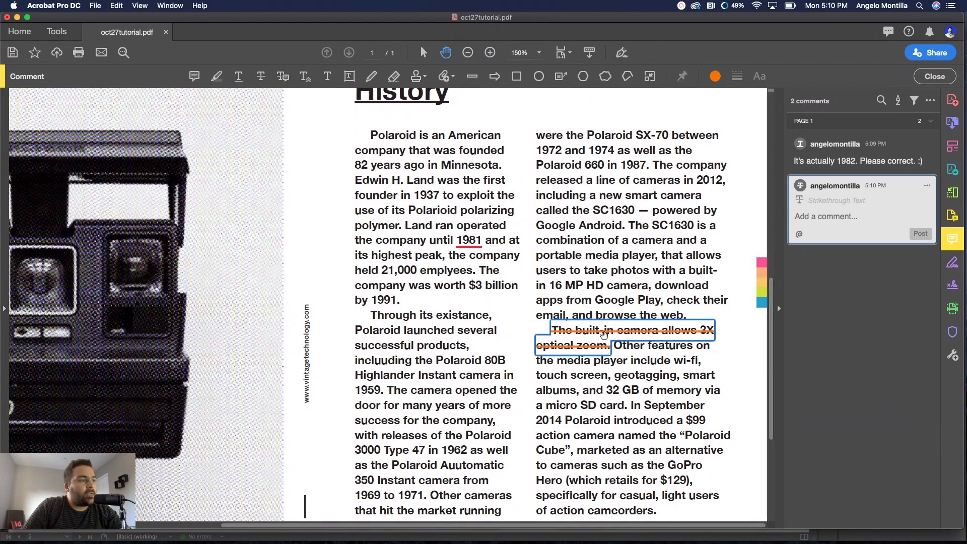
pyautogui.moveTo(686, 179)
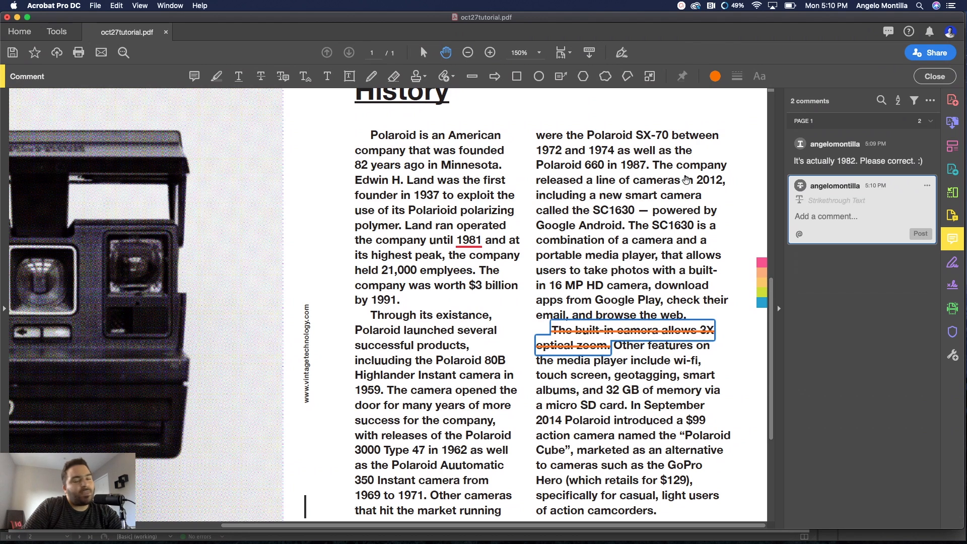
pyautogui.moveTo(649, 285)
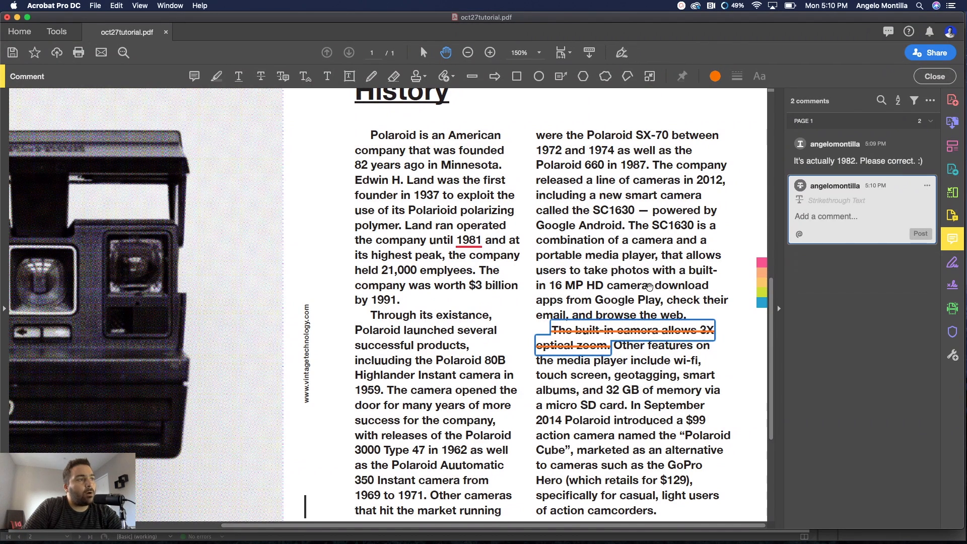
pyautogui.click(826, 217)
pyautogui.write('Please remove t')
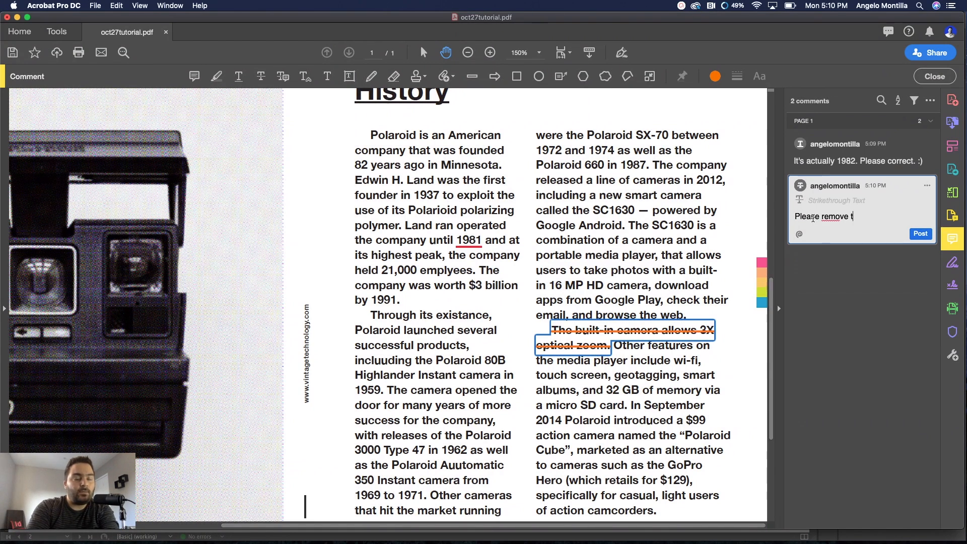
pyautogui.write('his sentence. :)')
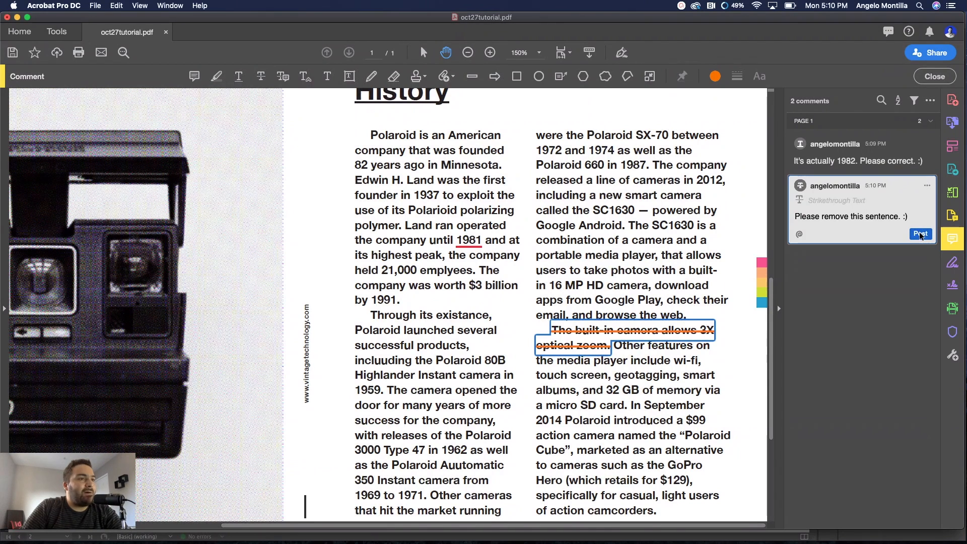
pyautogui.click(920, 233)
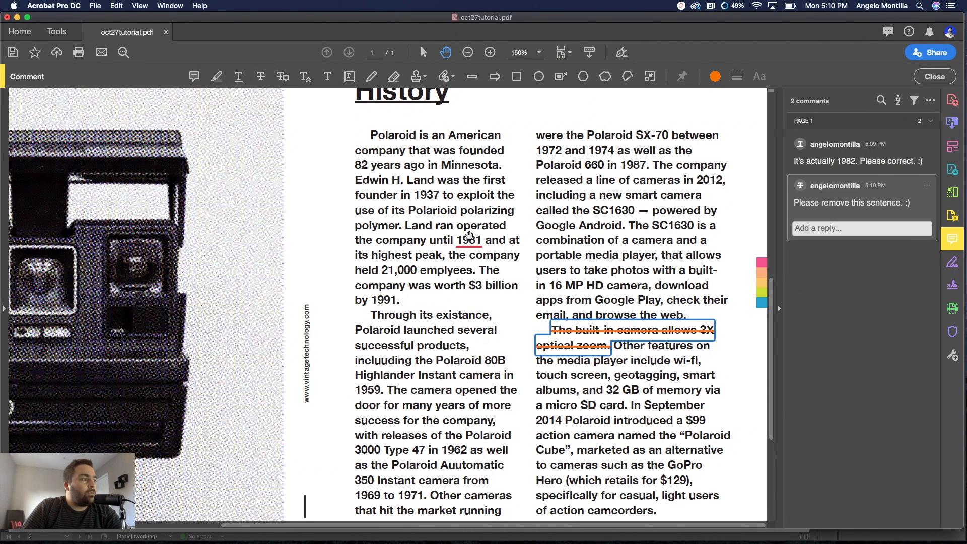
pyautogui.moveTo(467, 242)
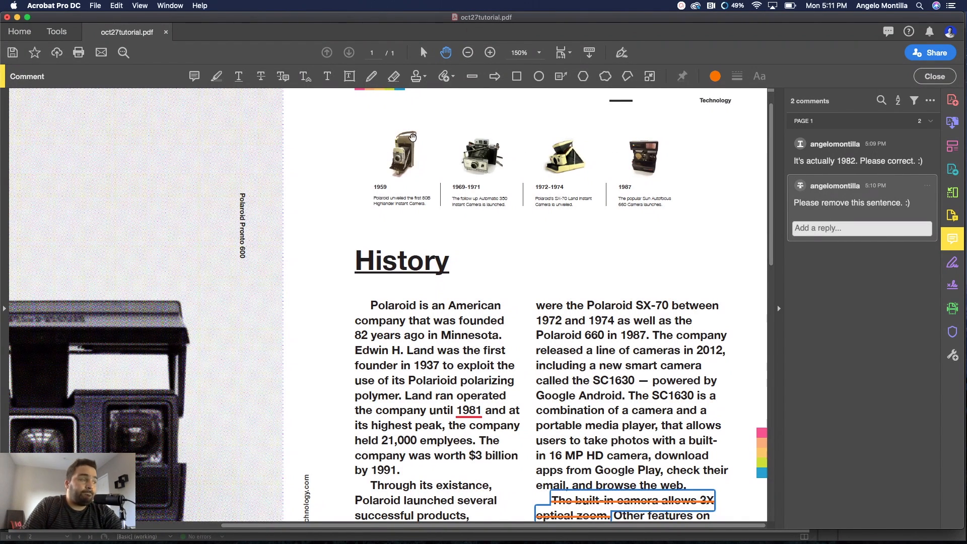
pyautogui.moveTo(431, 133)
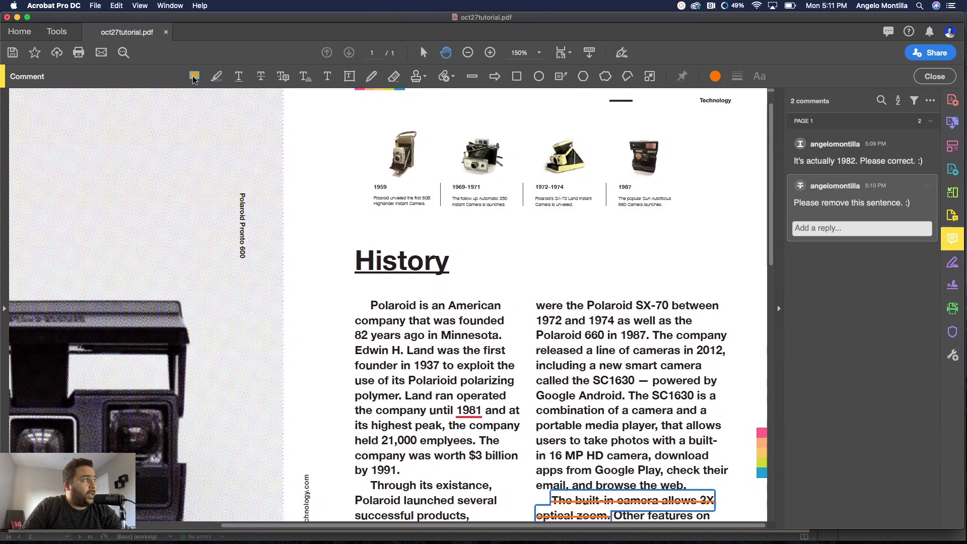
pyautogui.moveTo(194, 76)
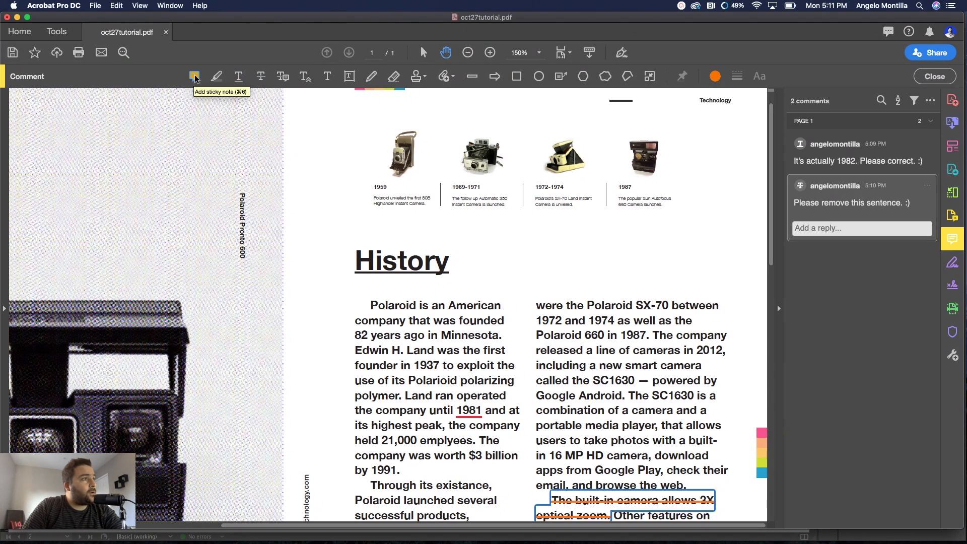
pyautogui.moveTo(481, 90)
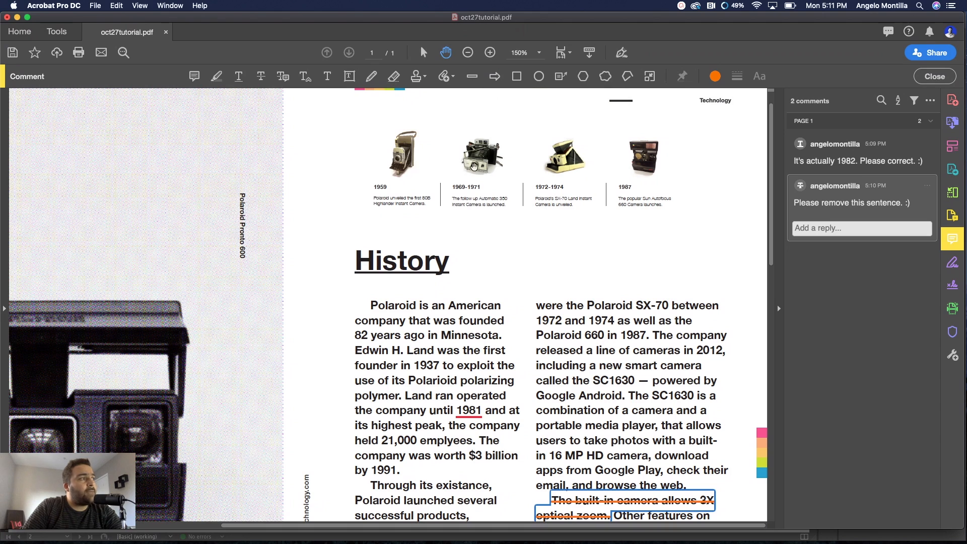
pyautogui.moveTo(613, 175)
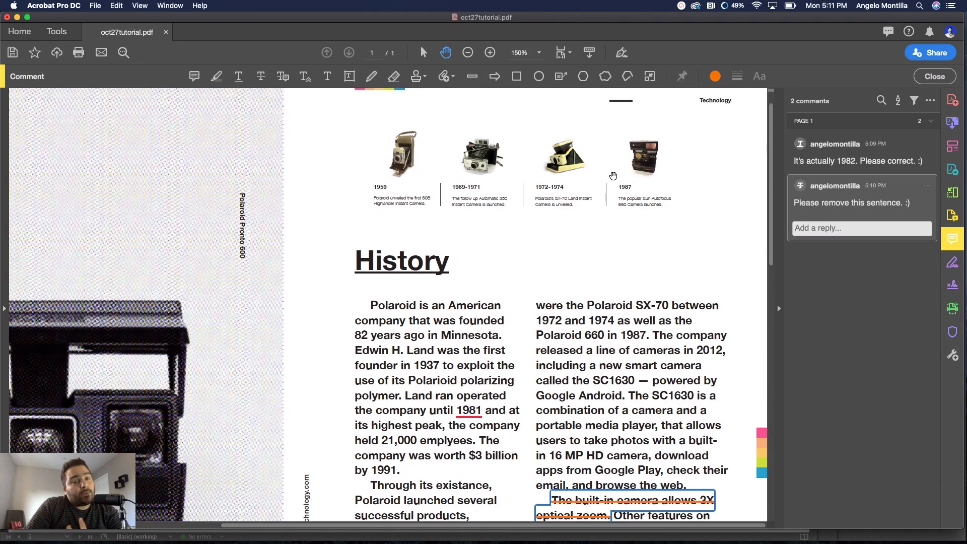
pyautogui.moveTo(512, 165)
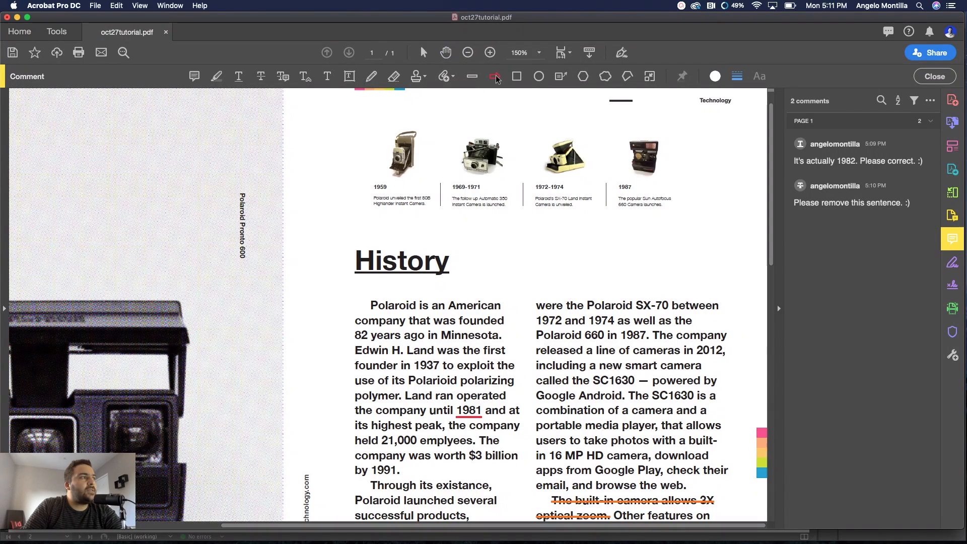
# Step: Draw an arrow annotation pointing at the 1959 camera photo
pyautogui.click(493, 77)
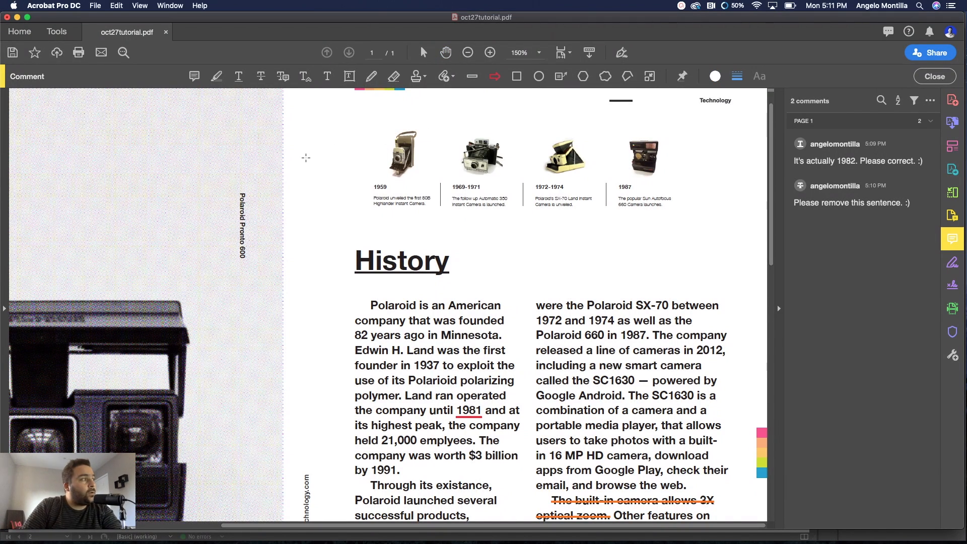
pyautogui.moveTo(307, 158); pyautogui.dragTo(344, 158)
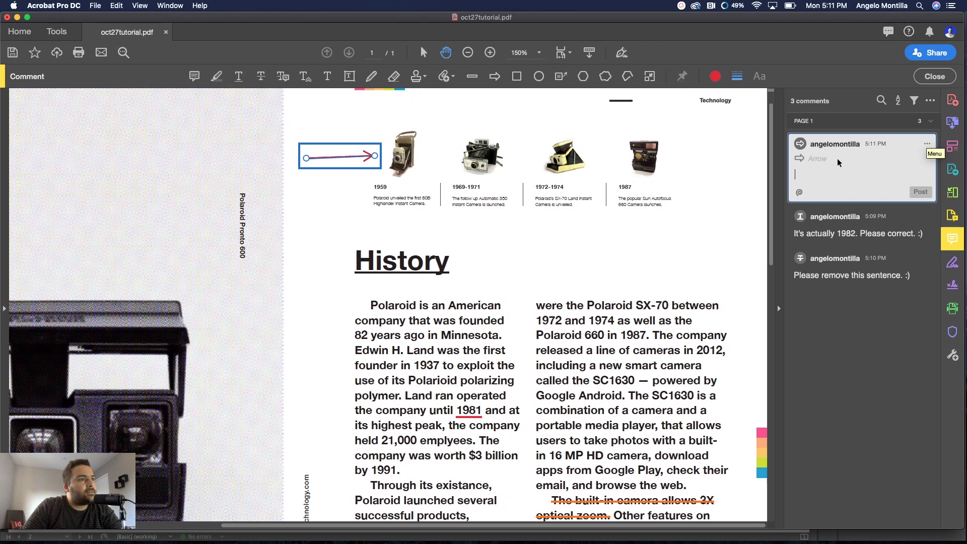
# Step: Post the note asking to adjust the image and make it smaller, thanks
pyautogui.write('Please')
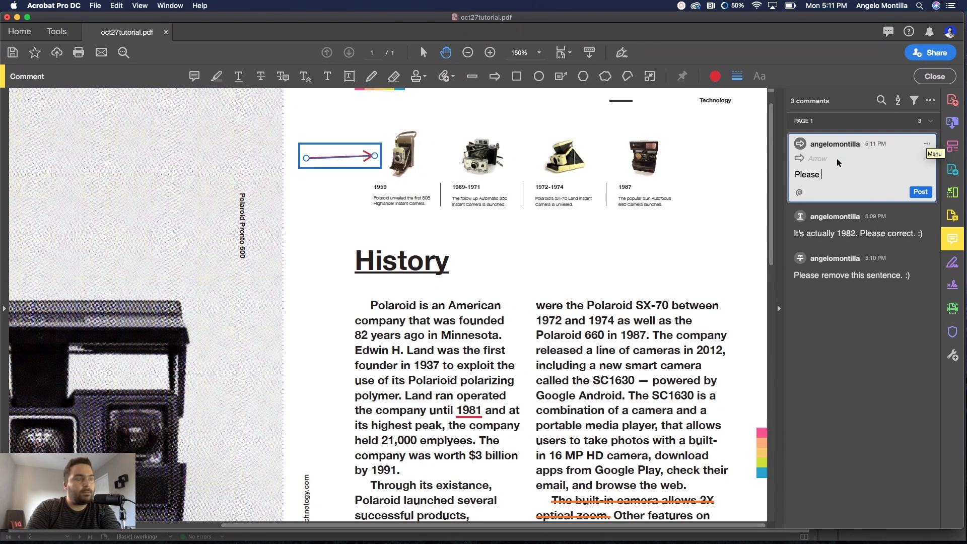
pyautogui.write('adjust')
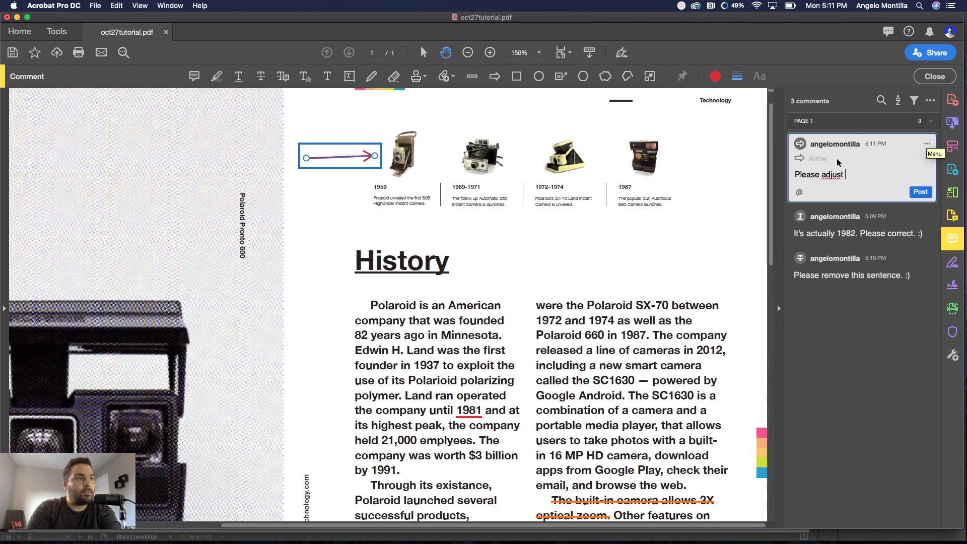
pyautogui.write('this')
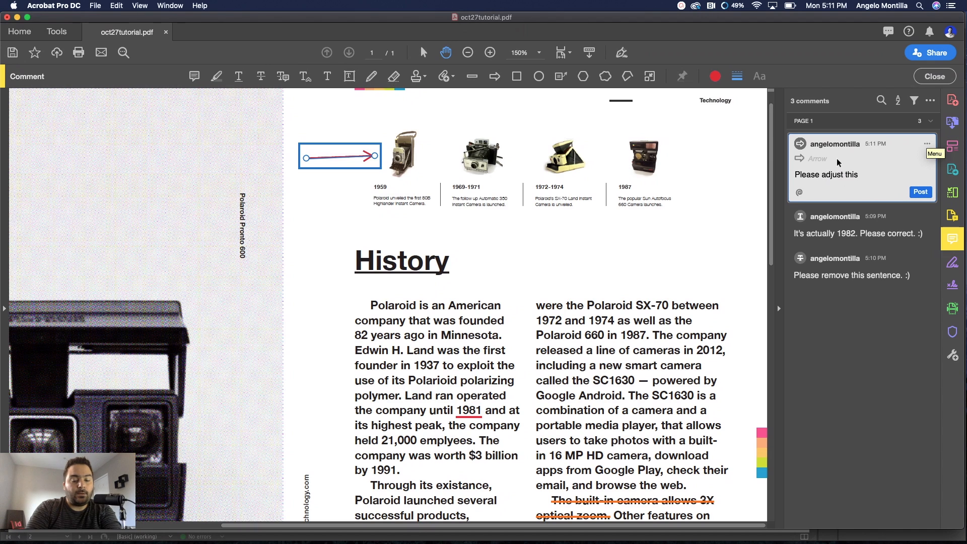
pyautogui.write('image size. Make a little b')
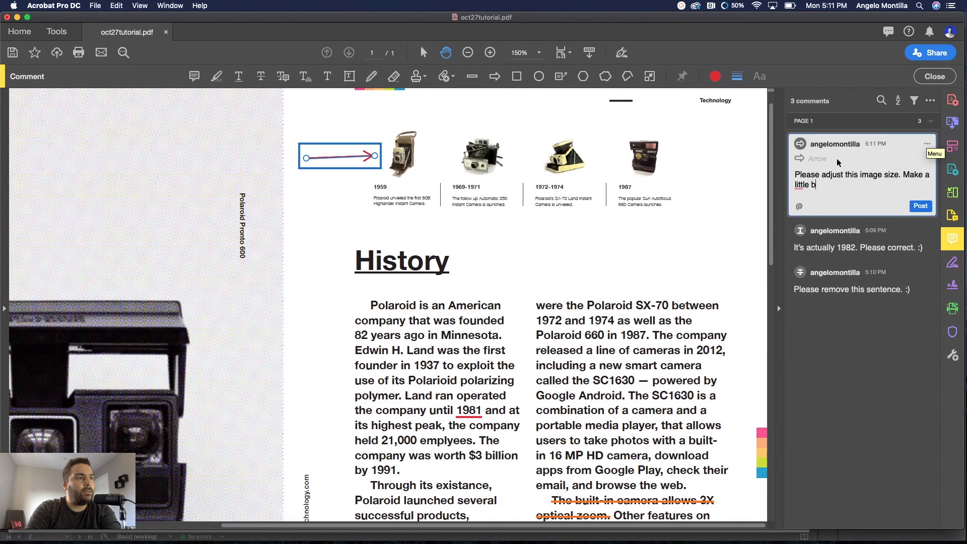
pyautogui.write('it s')
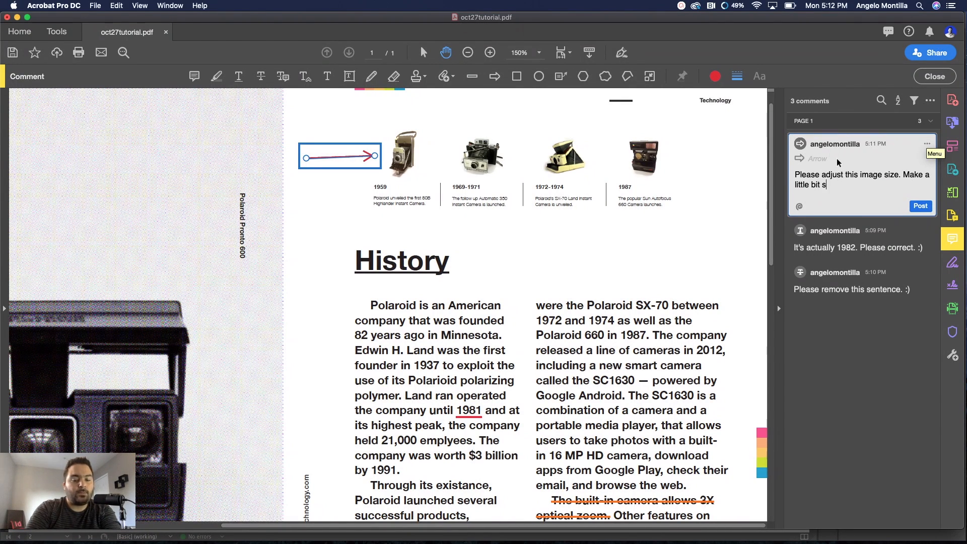
pyautogui.write('maller. Thanks! :)')
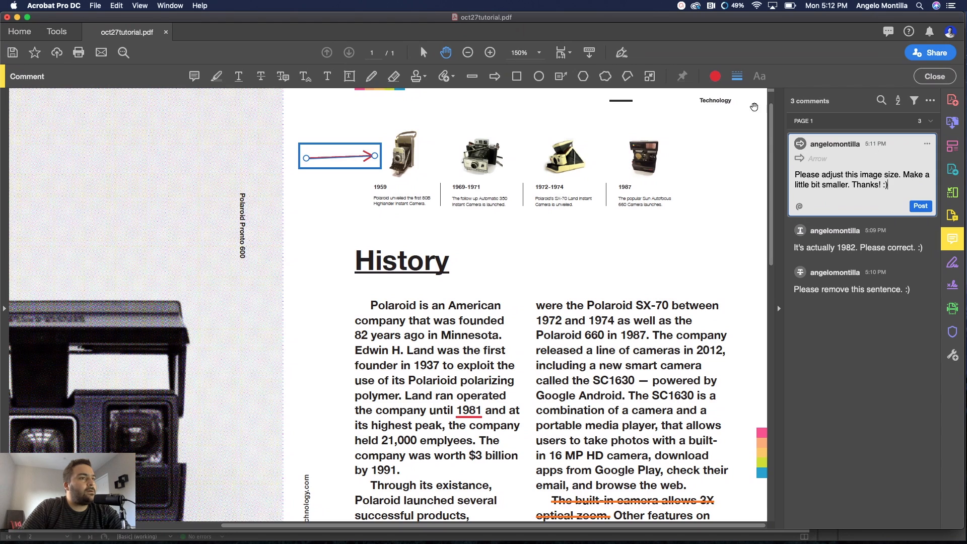
pyautogui.click(921, 206)
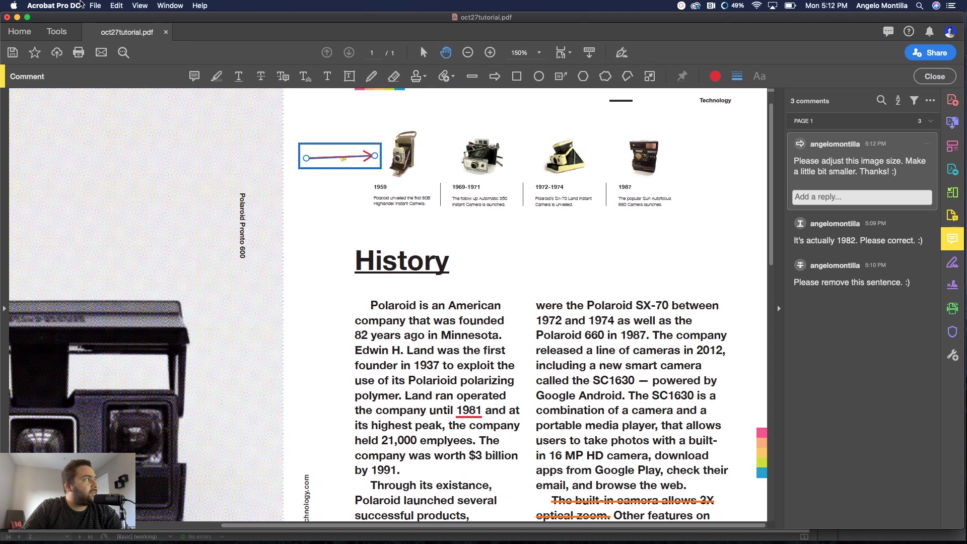
# Step: Save the commented oct27tutorial.pdf via File > Save
pyautogui.click(94, 5)
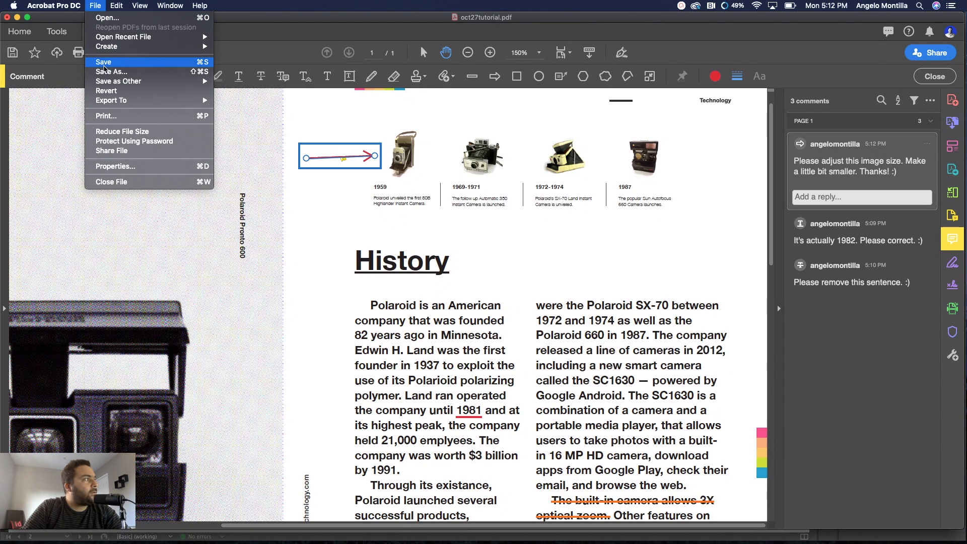
pyautogui.click(104, 62)
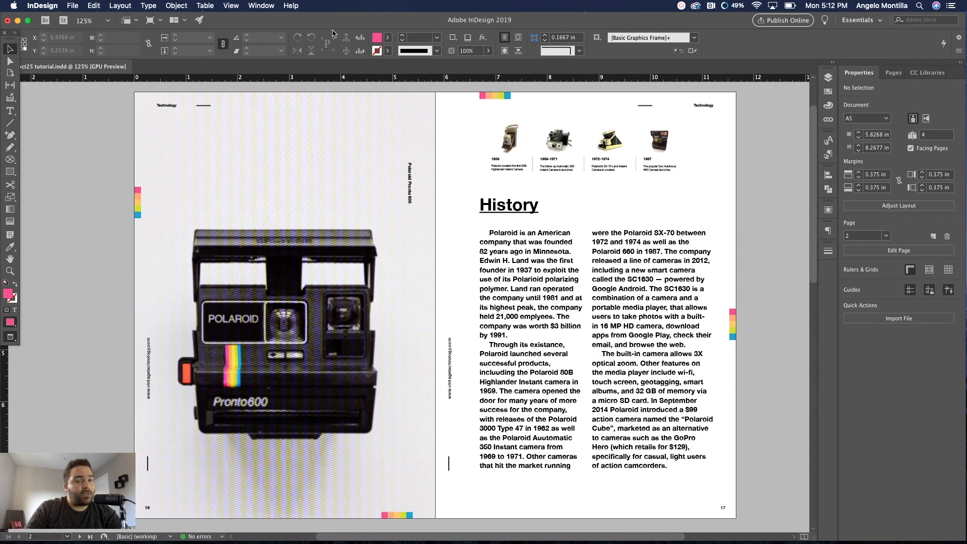
# Step: Show the PDF Comments panel from the Window menu
pyautogui.click(73, 5)
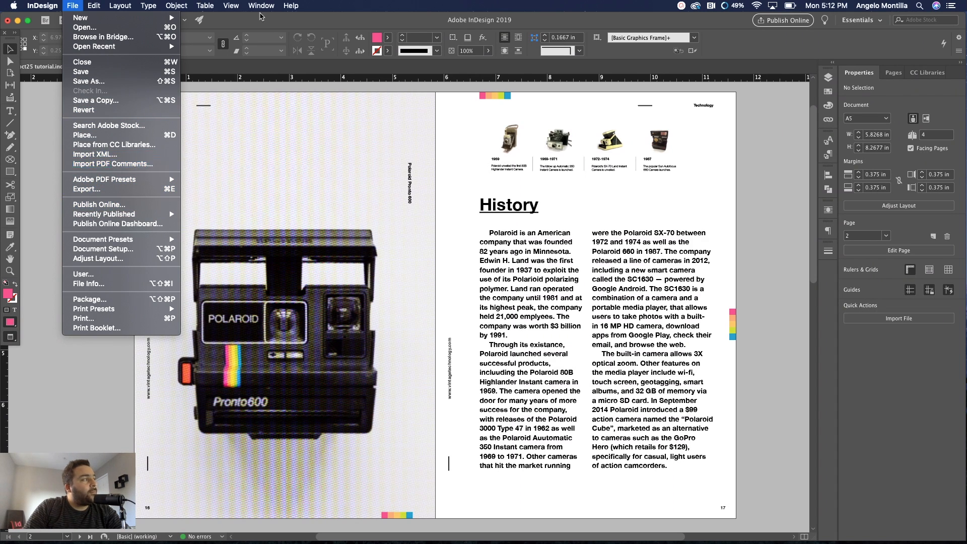
pyautogui.click(261, 5)
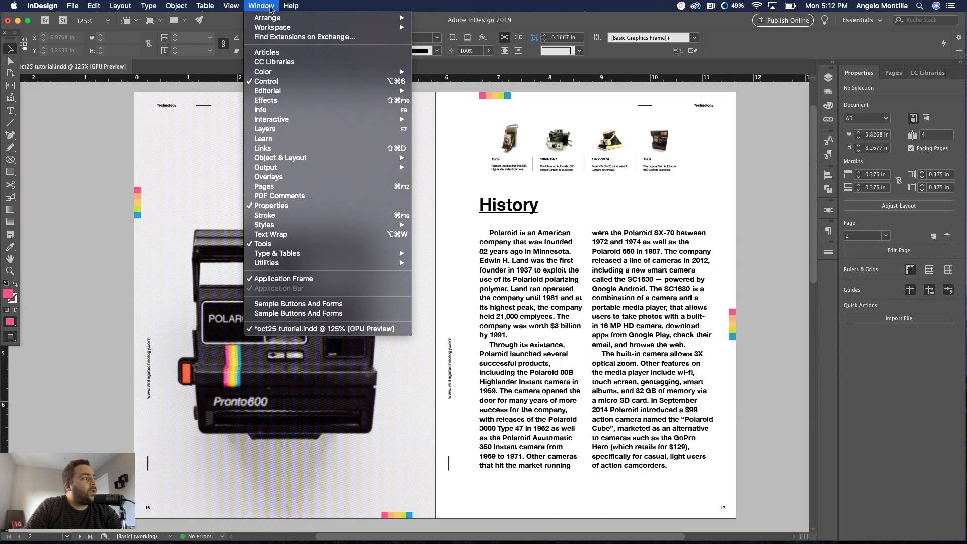
pyautogui.click(280, 195)
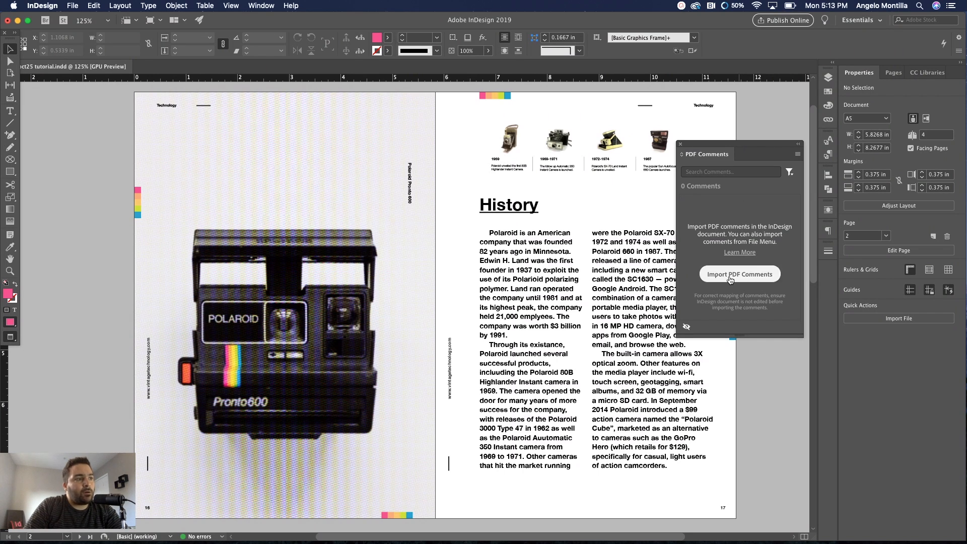
# Step: Import the three comments from oct27tutorial.pdf in the October 25 Tutorial folder
pyautogui.click(739, 274)
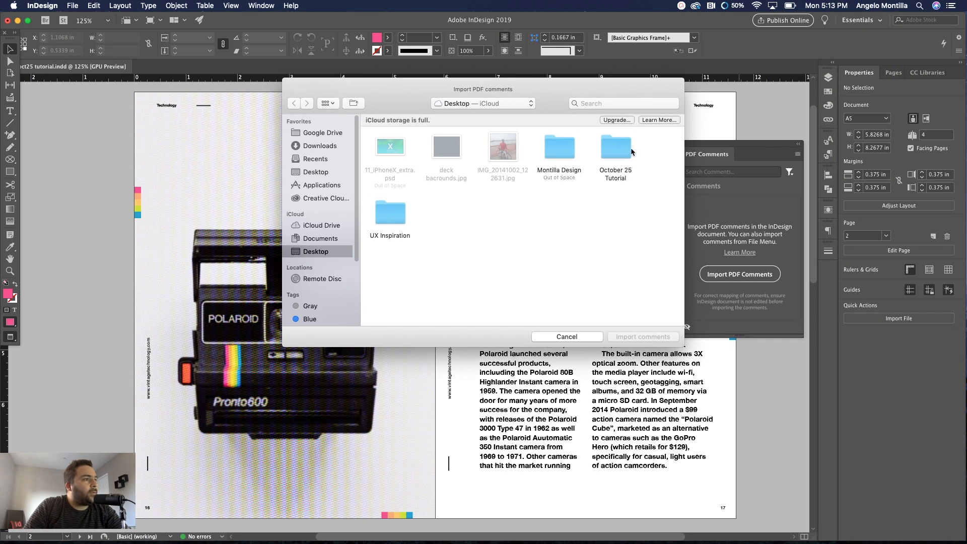
pyautogui.doubleClick(615, 147)
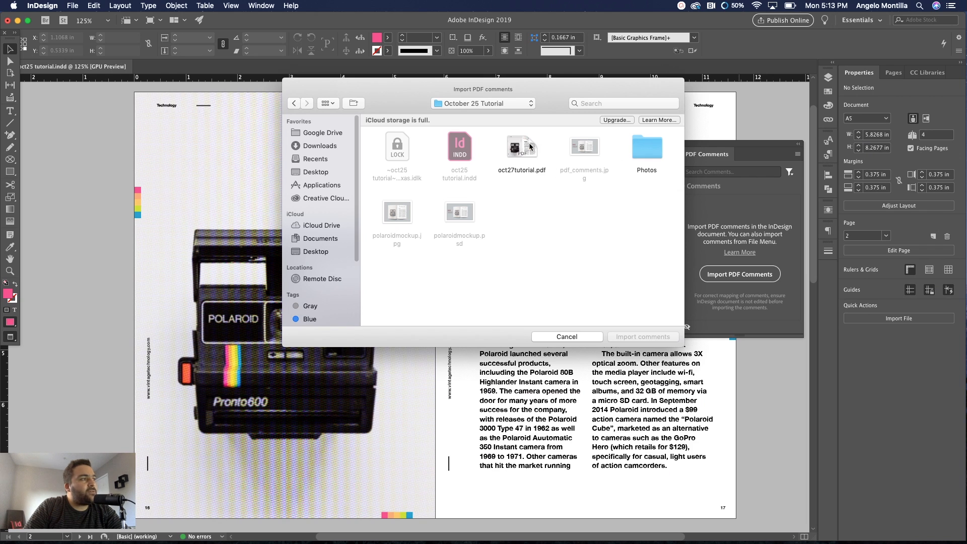
pyautogui.click(522, 148)
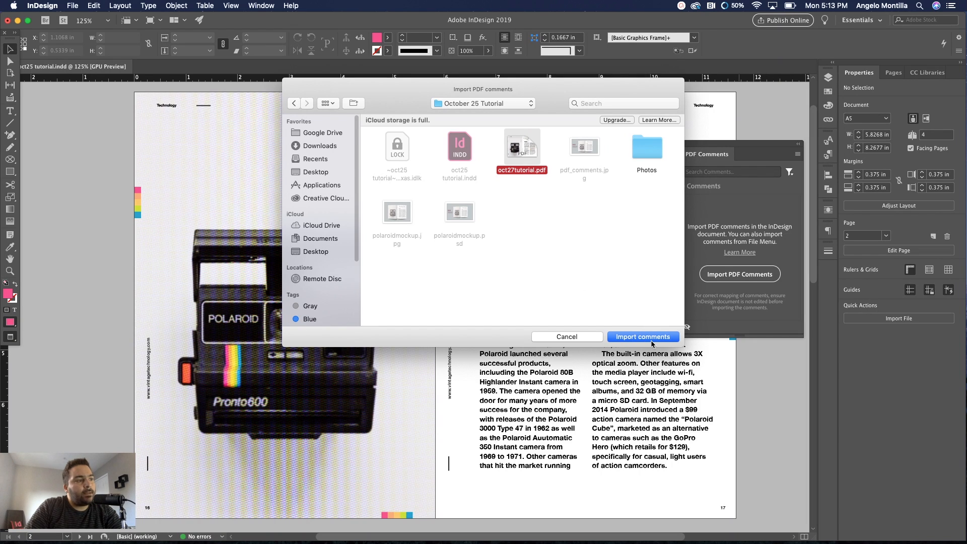
pyautogui.click(643, 337)
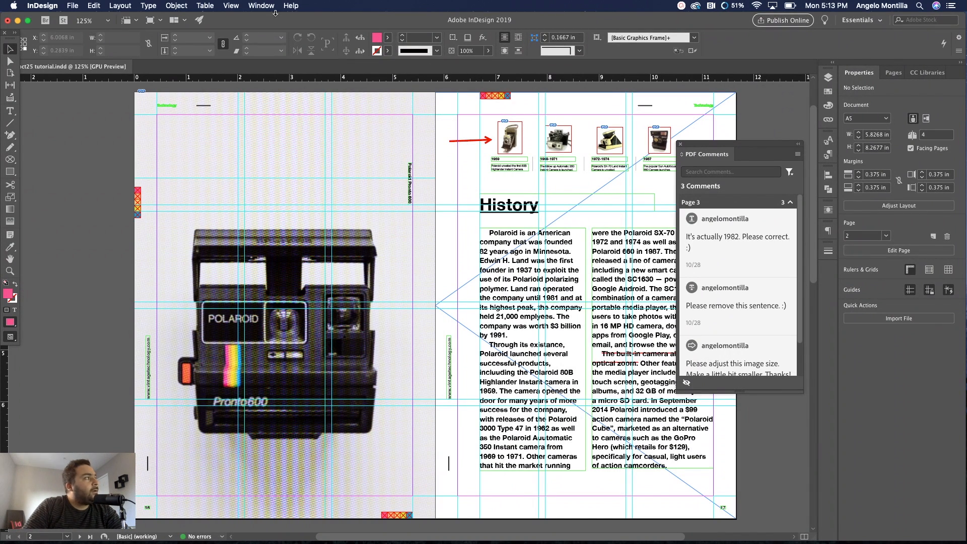
# Step: Select the 1959 camera image frame and its picture content on page 17 for scaling
pyautogui.click(230, 5)
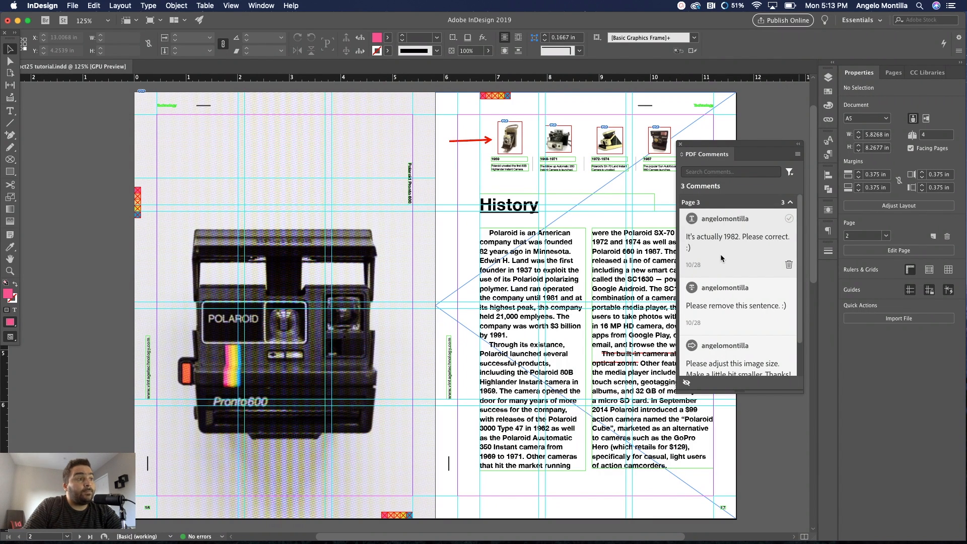
pyautogui.scroll(-3)
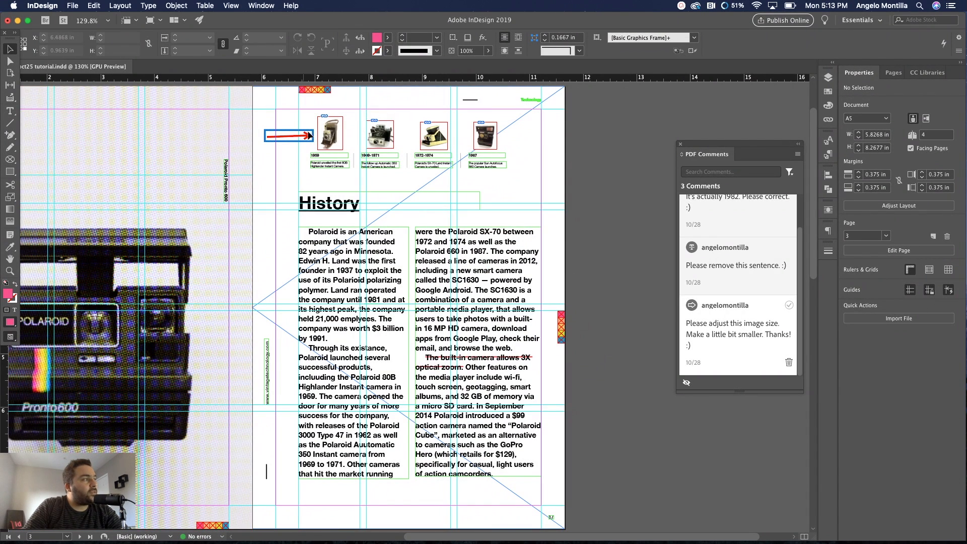
pyautogui.click(328, 137)
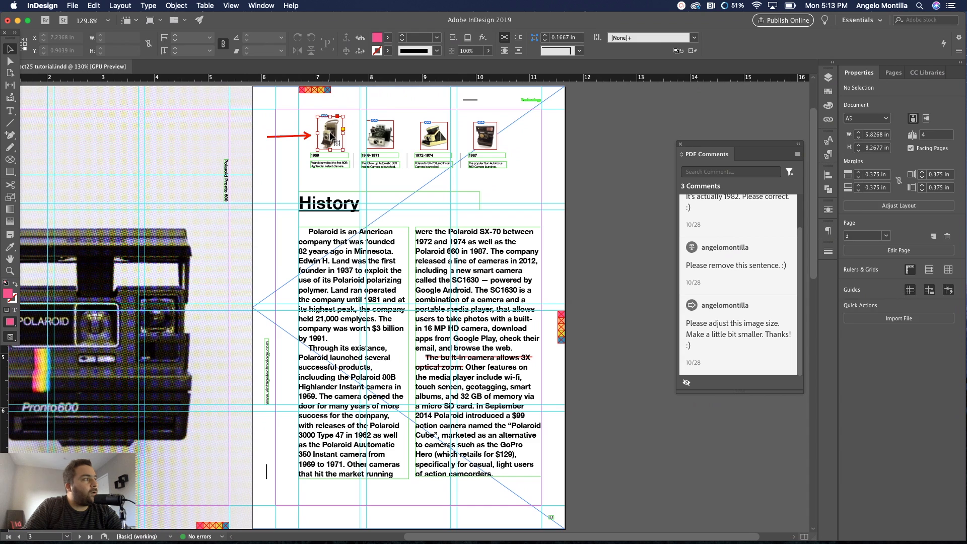
pyautogui.click(328, 137)
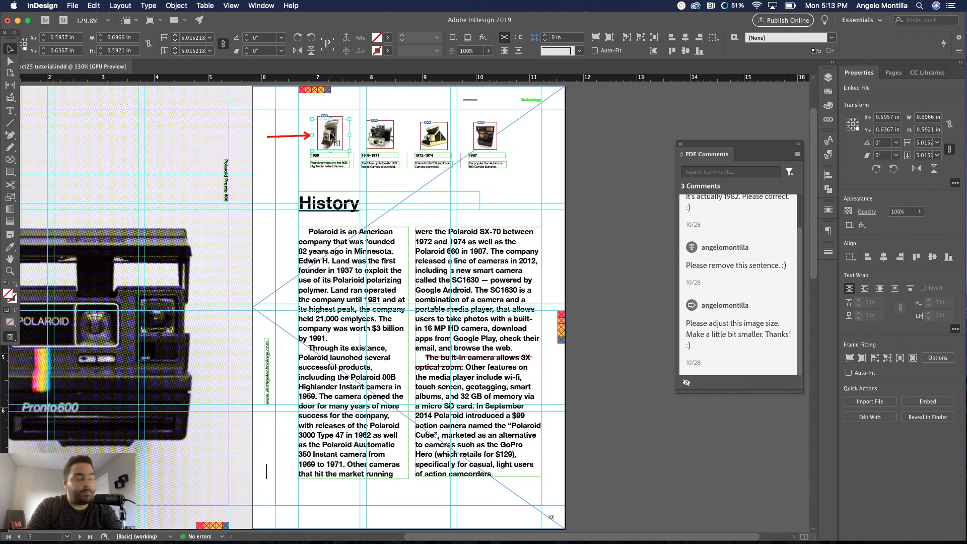
pyautogui.moveTo(331, 138)
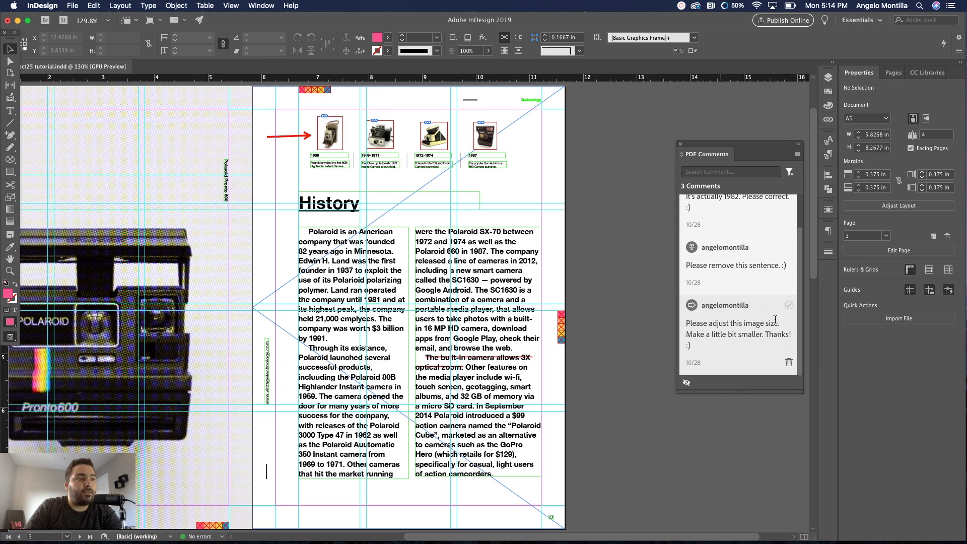
pyautogui.moveTo(789, 306)
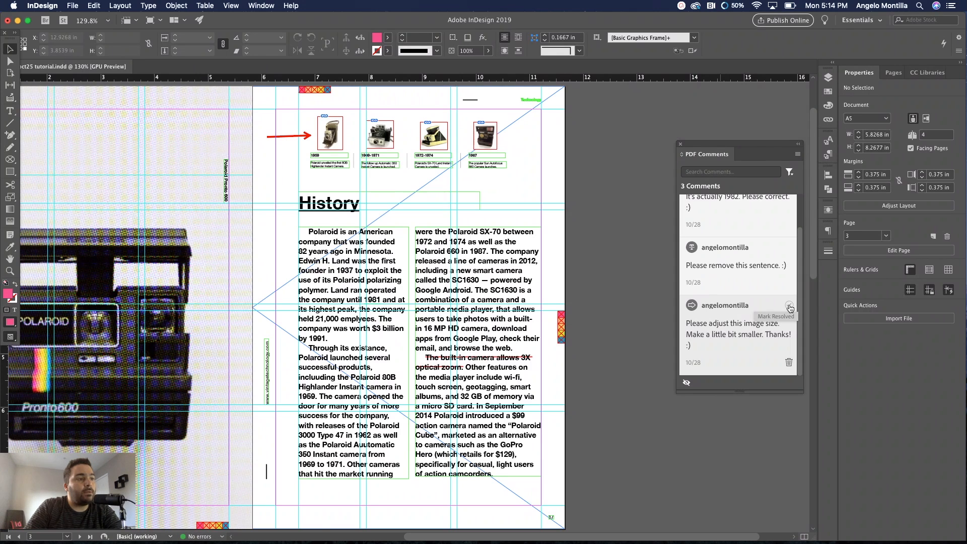
# Step: Check Mark Resolved on the image-size comment for the 1959 camera photo
pyautogui.click(789, 305)
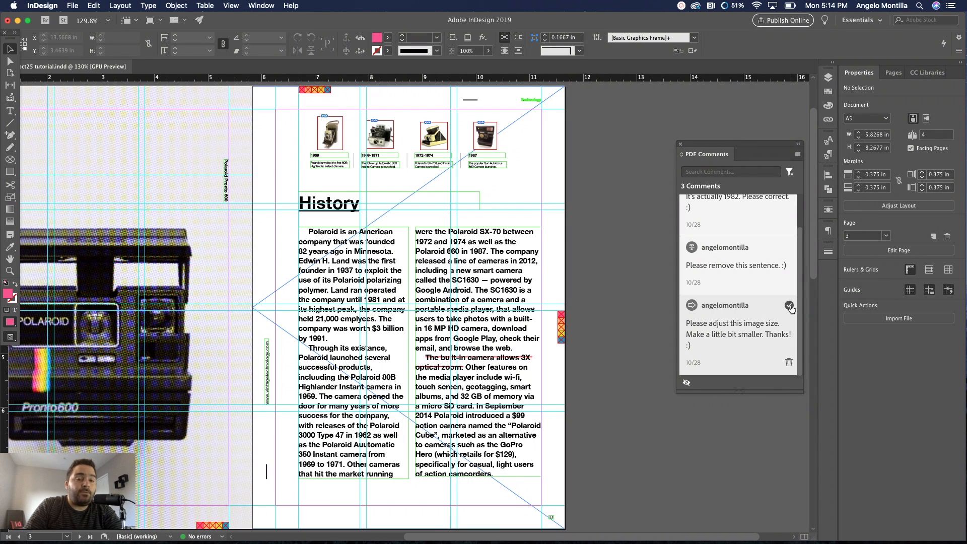
pyautogui.moveTo(790, 307)
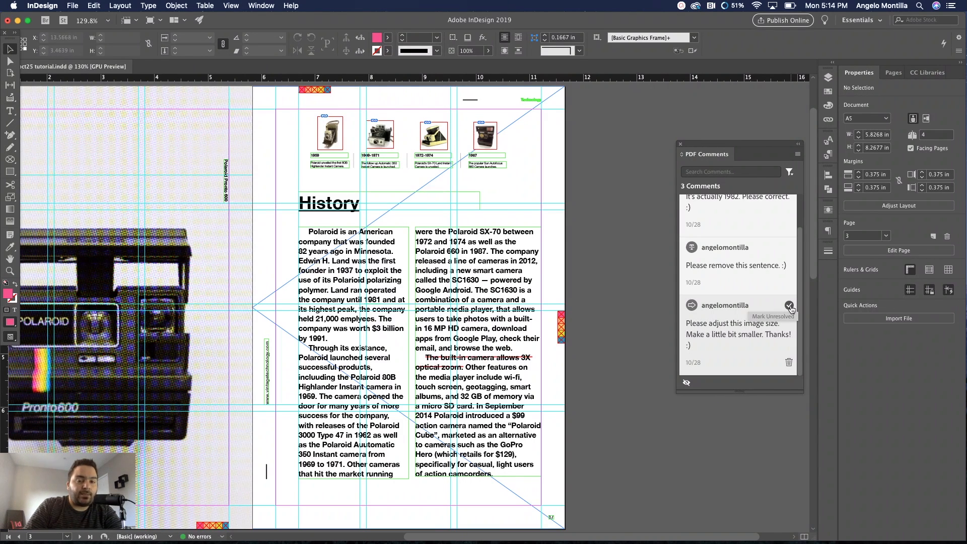
pyautogui.click(789, 305)
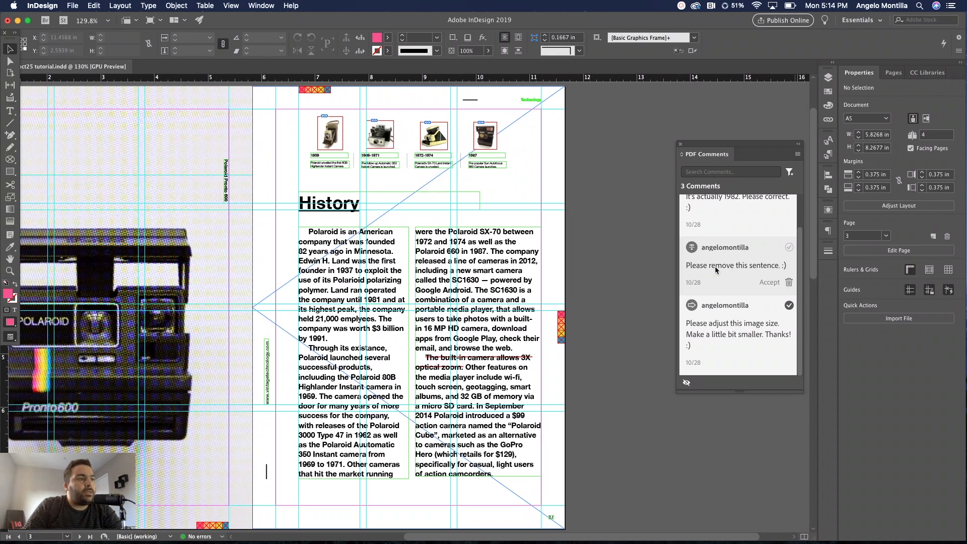
pyautogui.moveTo(719, 286)
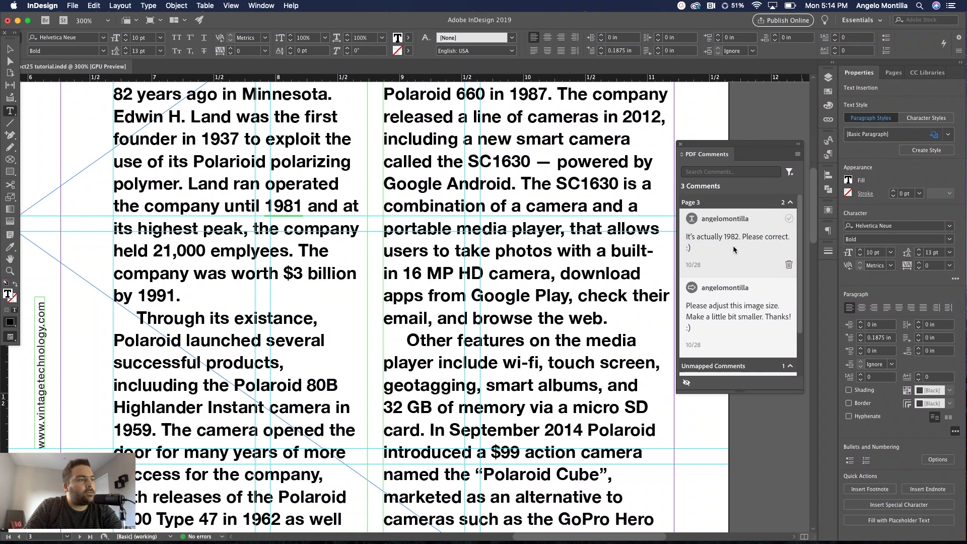
# Step: Select the year 1981 in the History text so it can be corrected to 1982
pyautogui.doubleClick(283, 206)
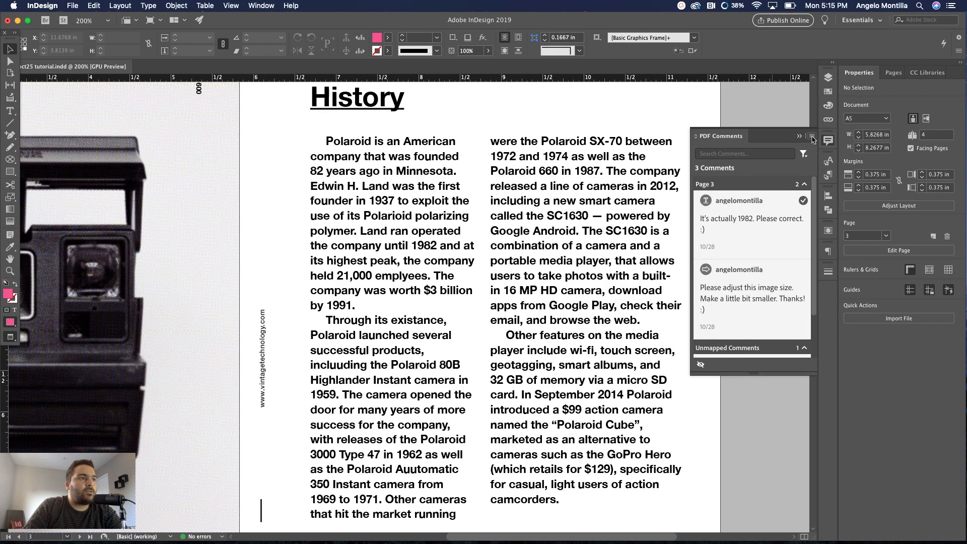
# Step: Use Delete All Comments from the PDF Comments panel menu to clear every imported comment
pyautogui.click(810, 137)
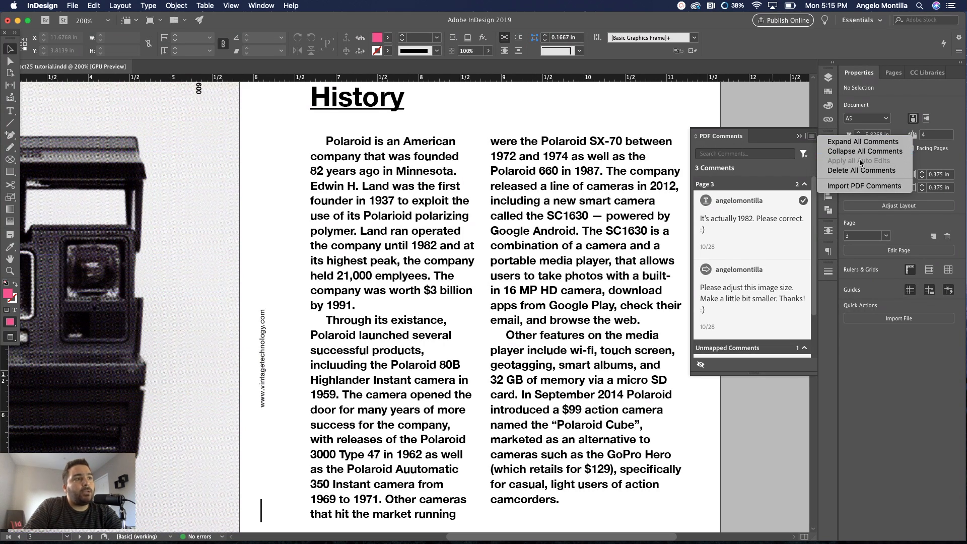
pyautogui.moveTo(862, 171)
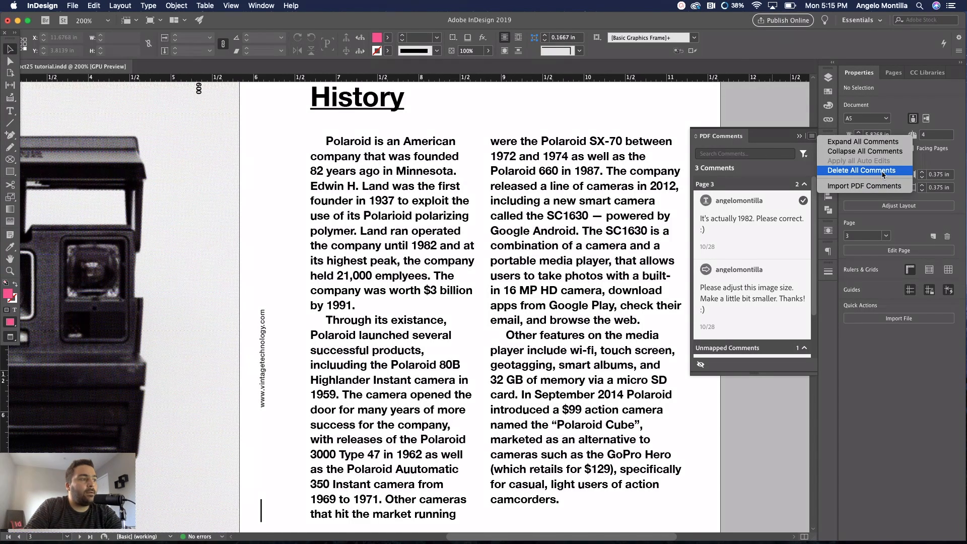
pyautogui.click(863, 170)
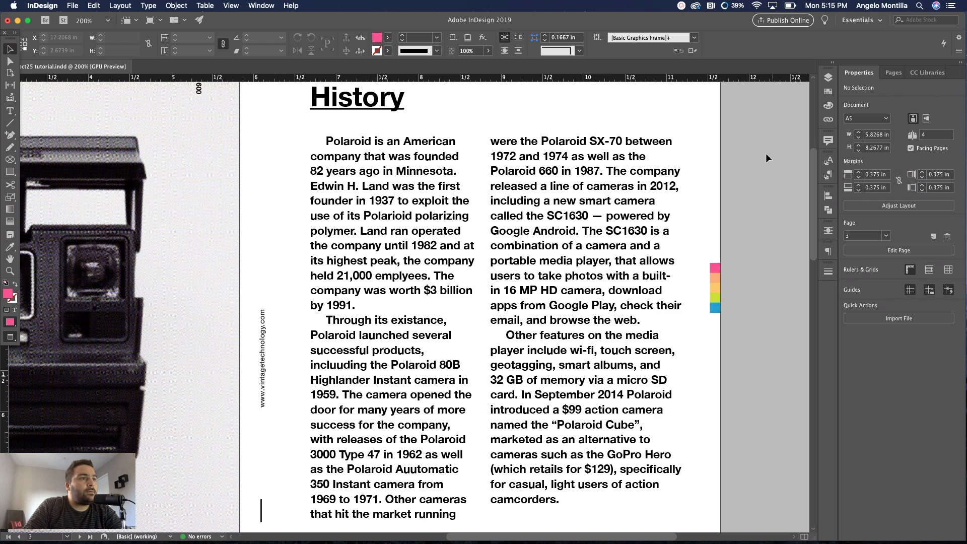